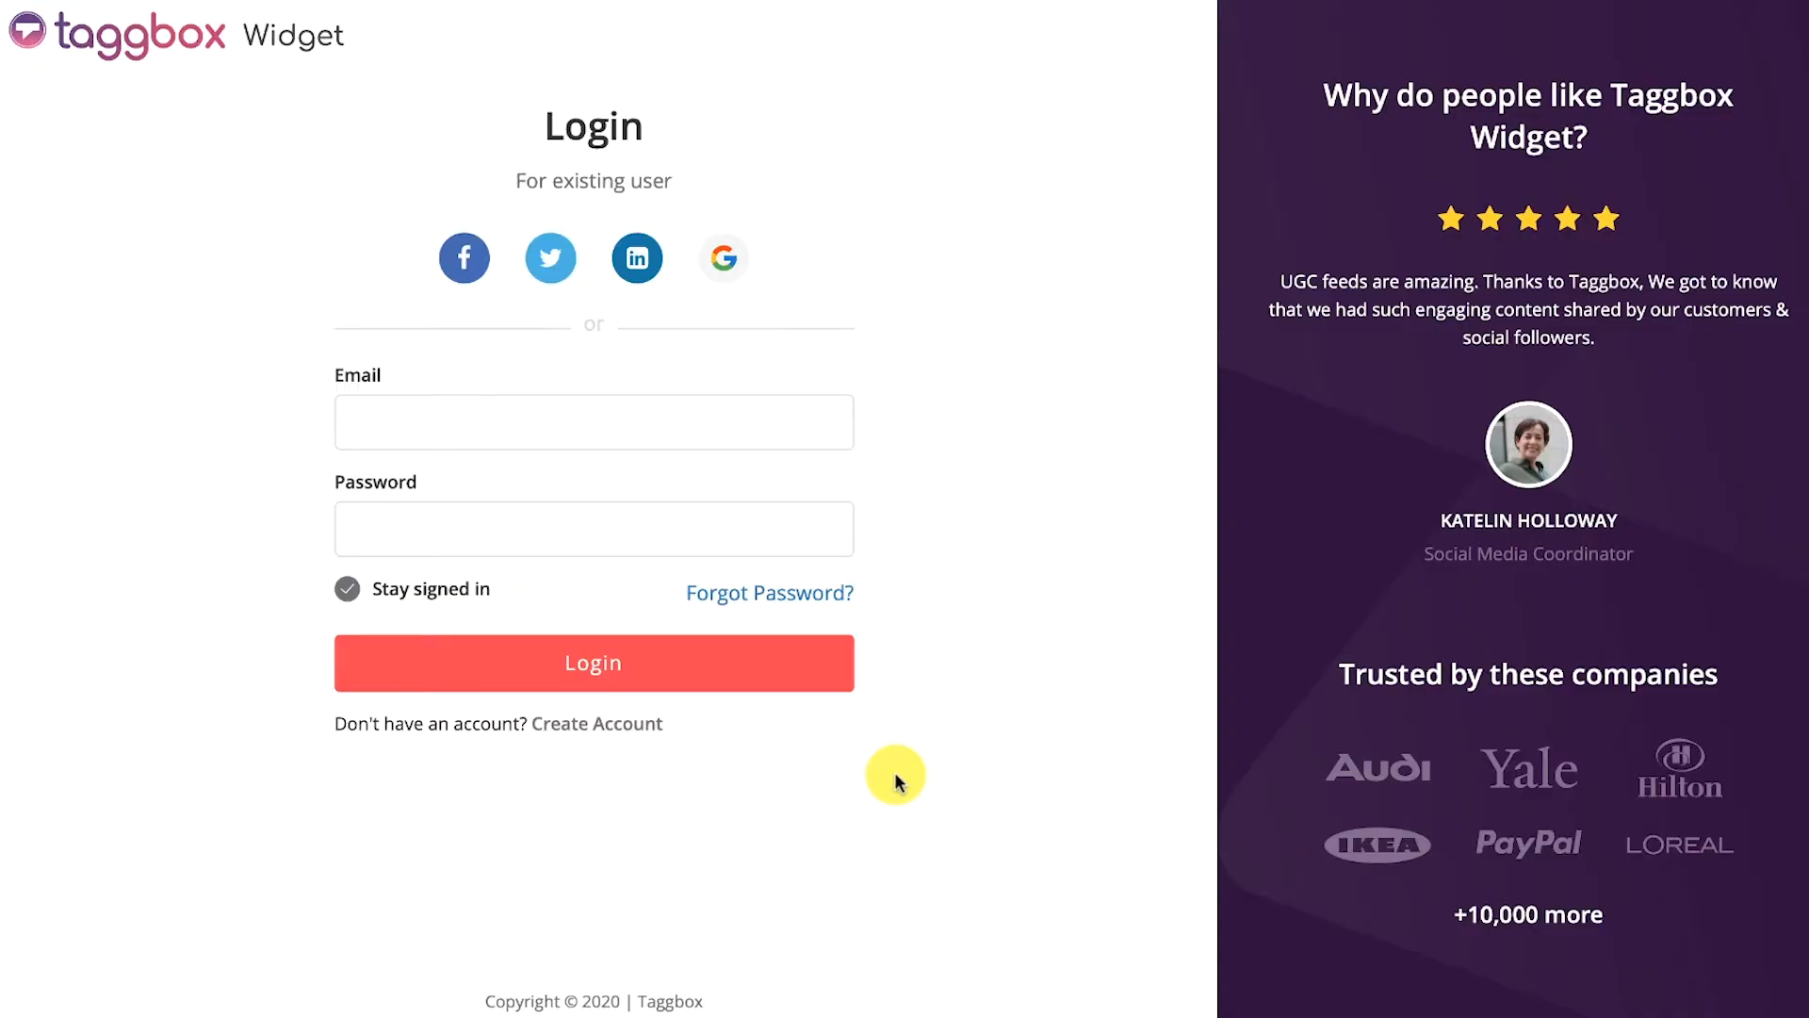
mouse_move(882, 776)
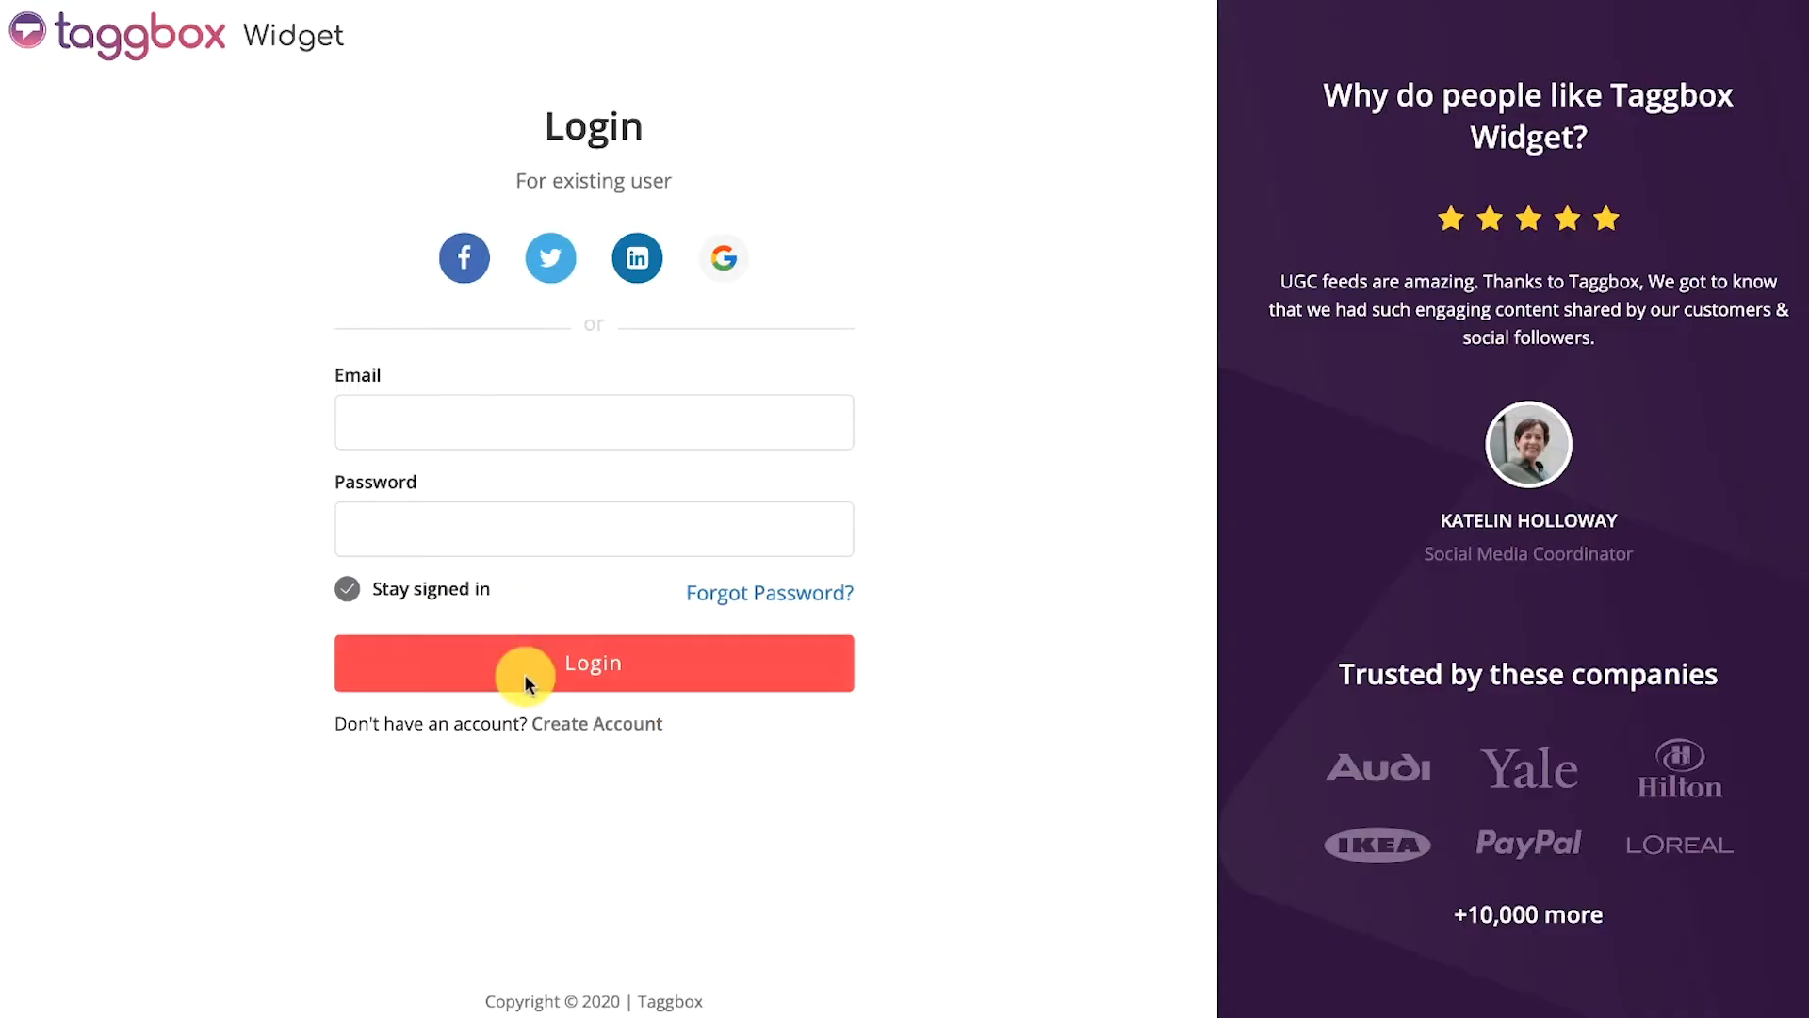
Log in to Taggbox Widget with the account email and password
left_click(593, 422)
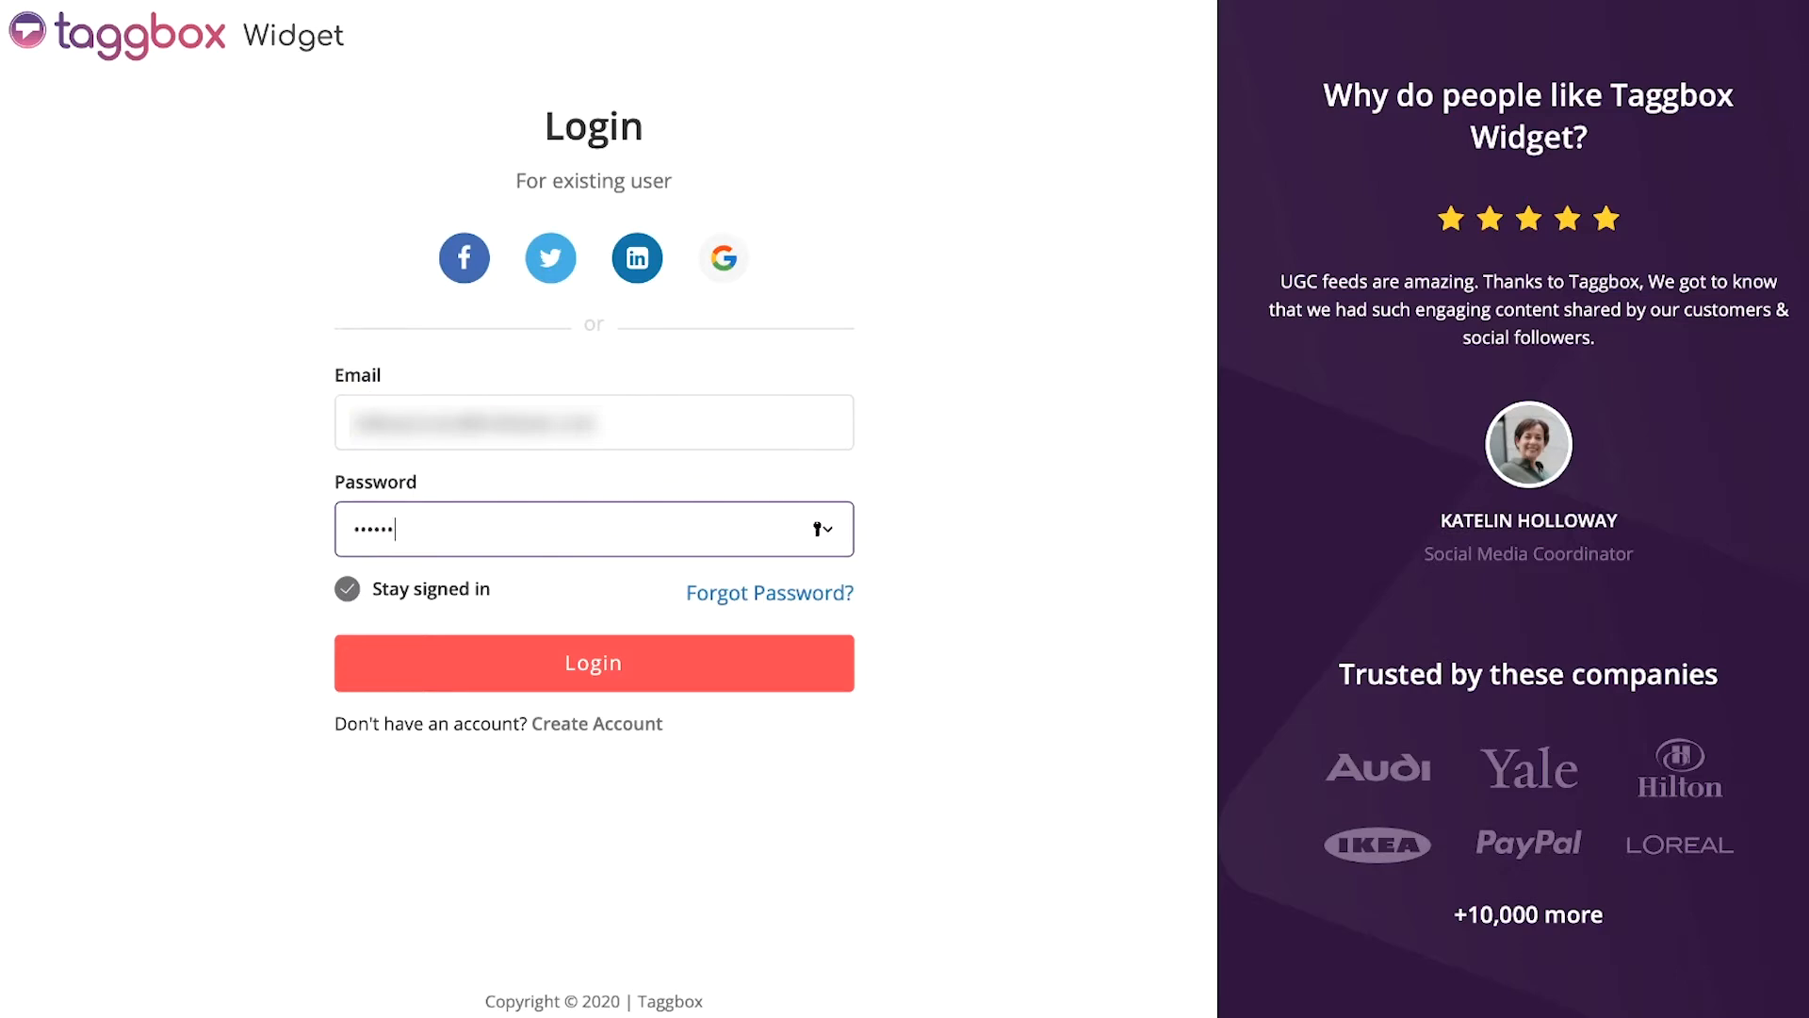
left_click(593, 663)
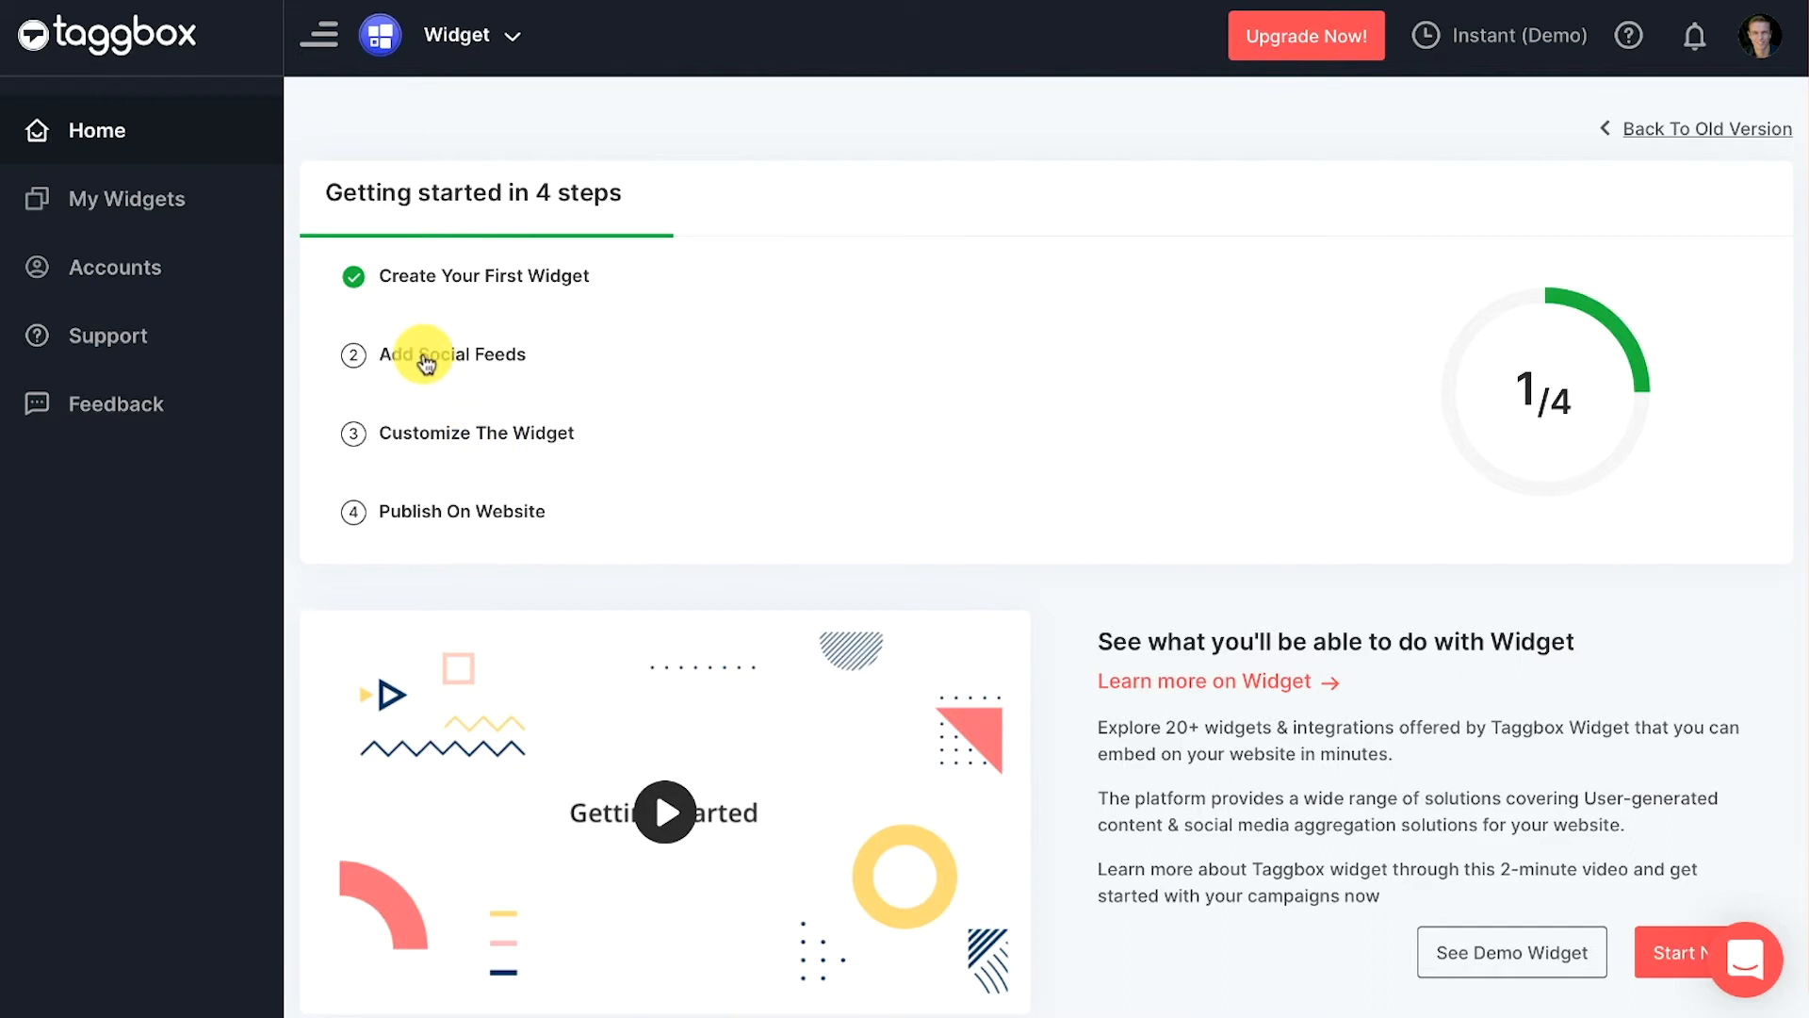
Add a social feed and pick Instagram Business as the source
left_click(453, 354)
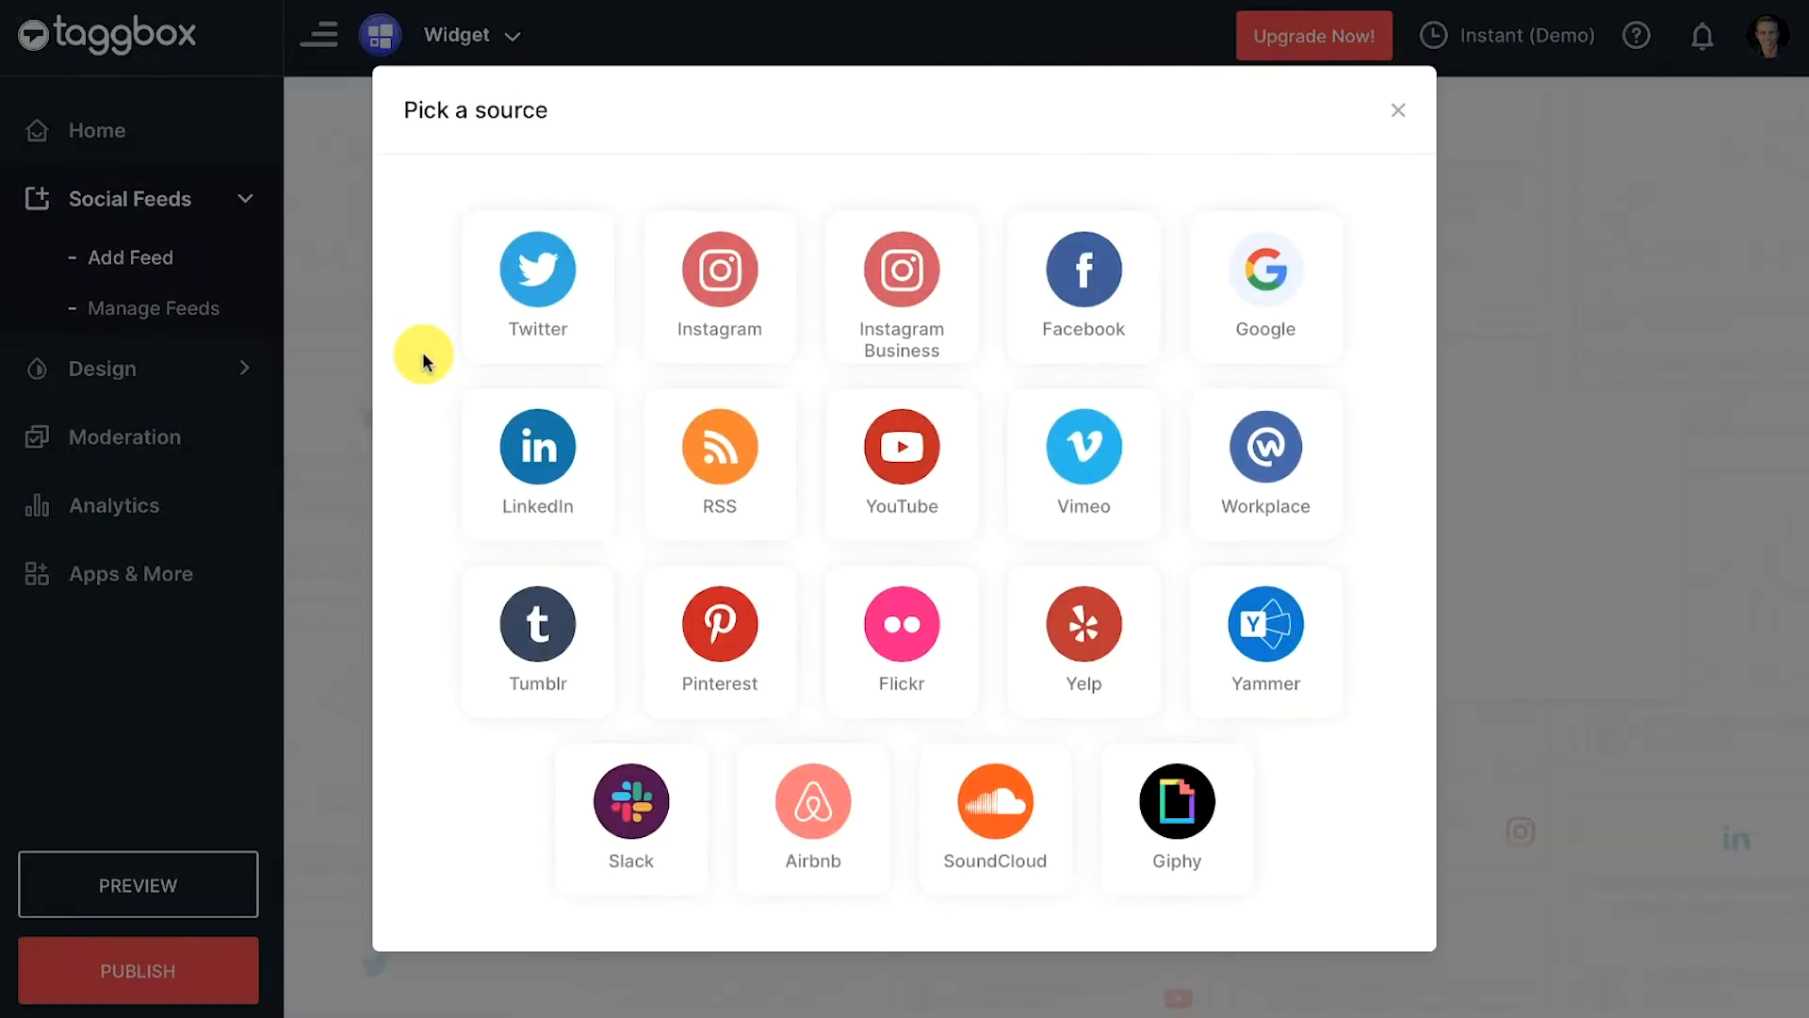
left_click(898, 294)
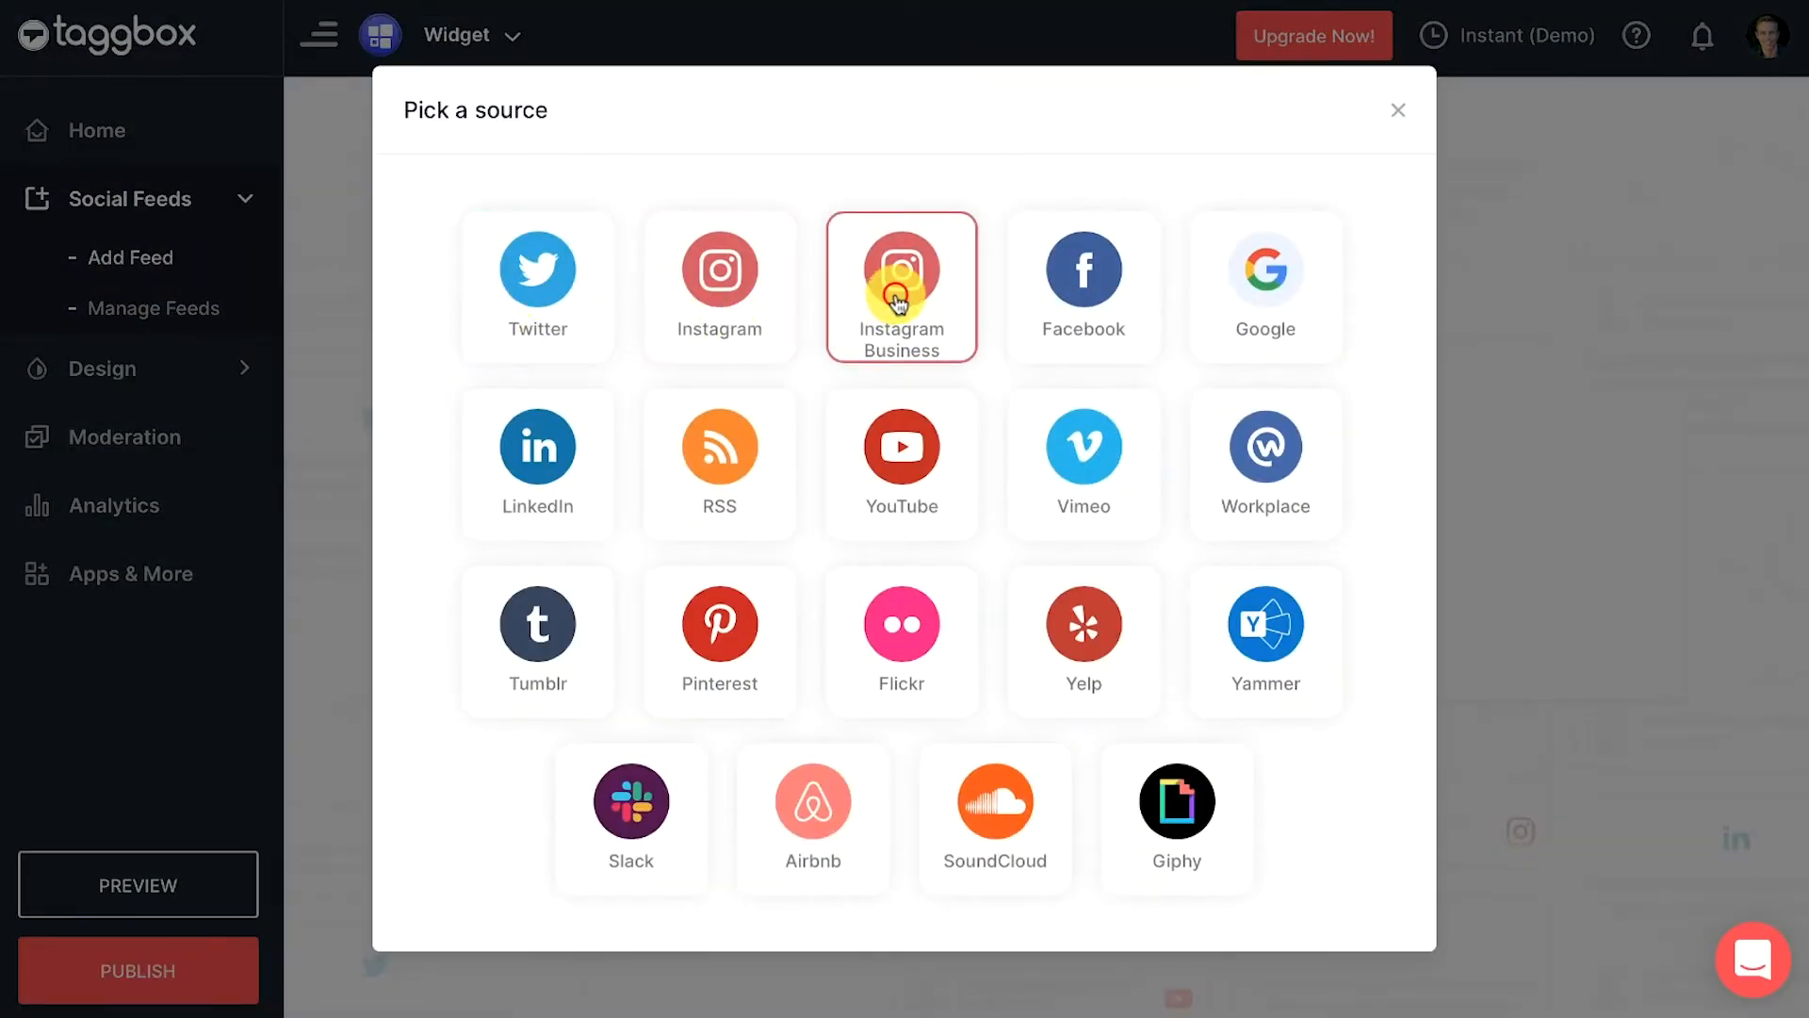
left_click(901, 287)
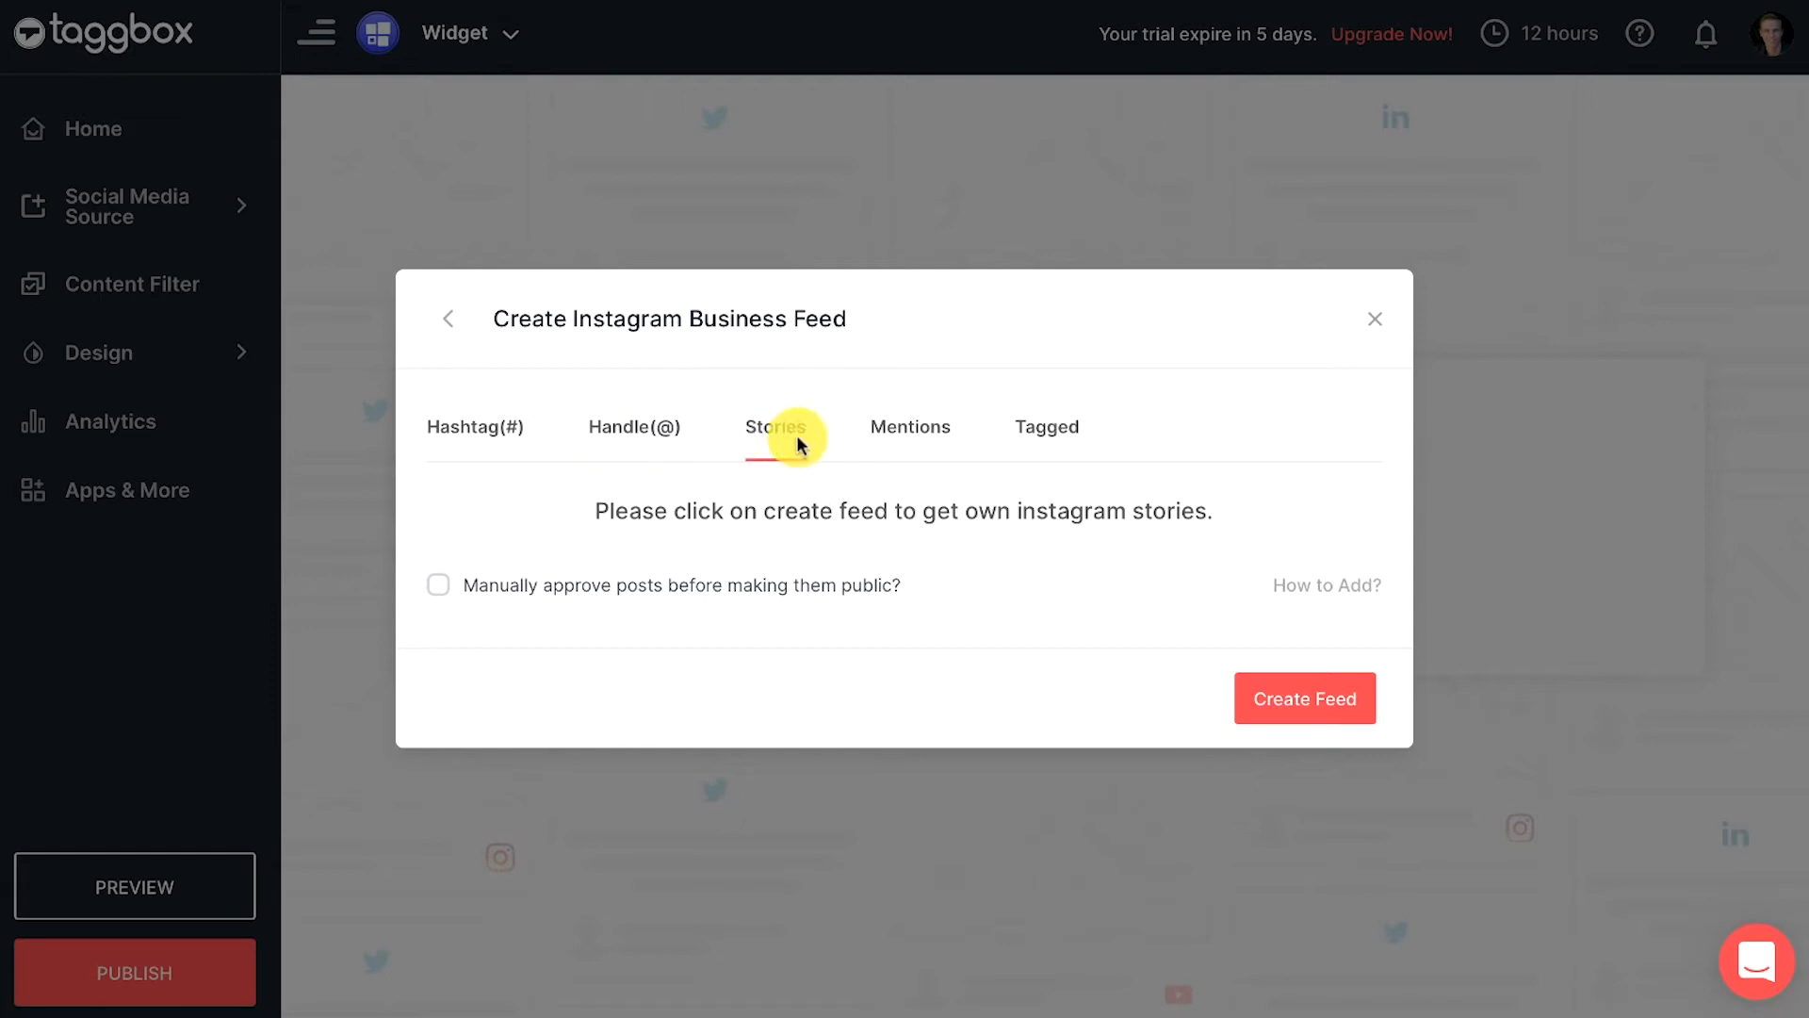
Create a hashtag feed for #zara and authenticate through Facebook
left_click(1042, 439)
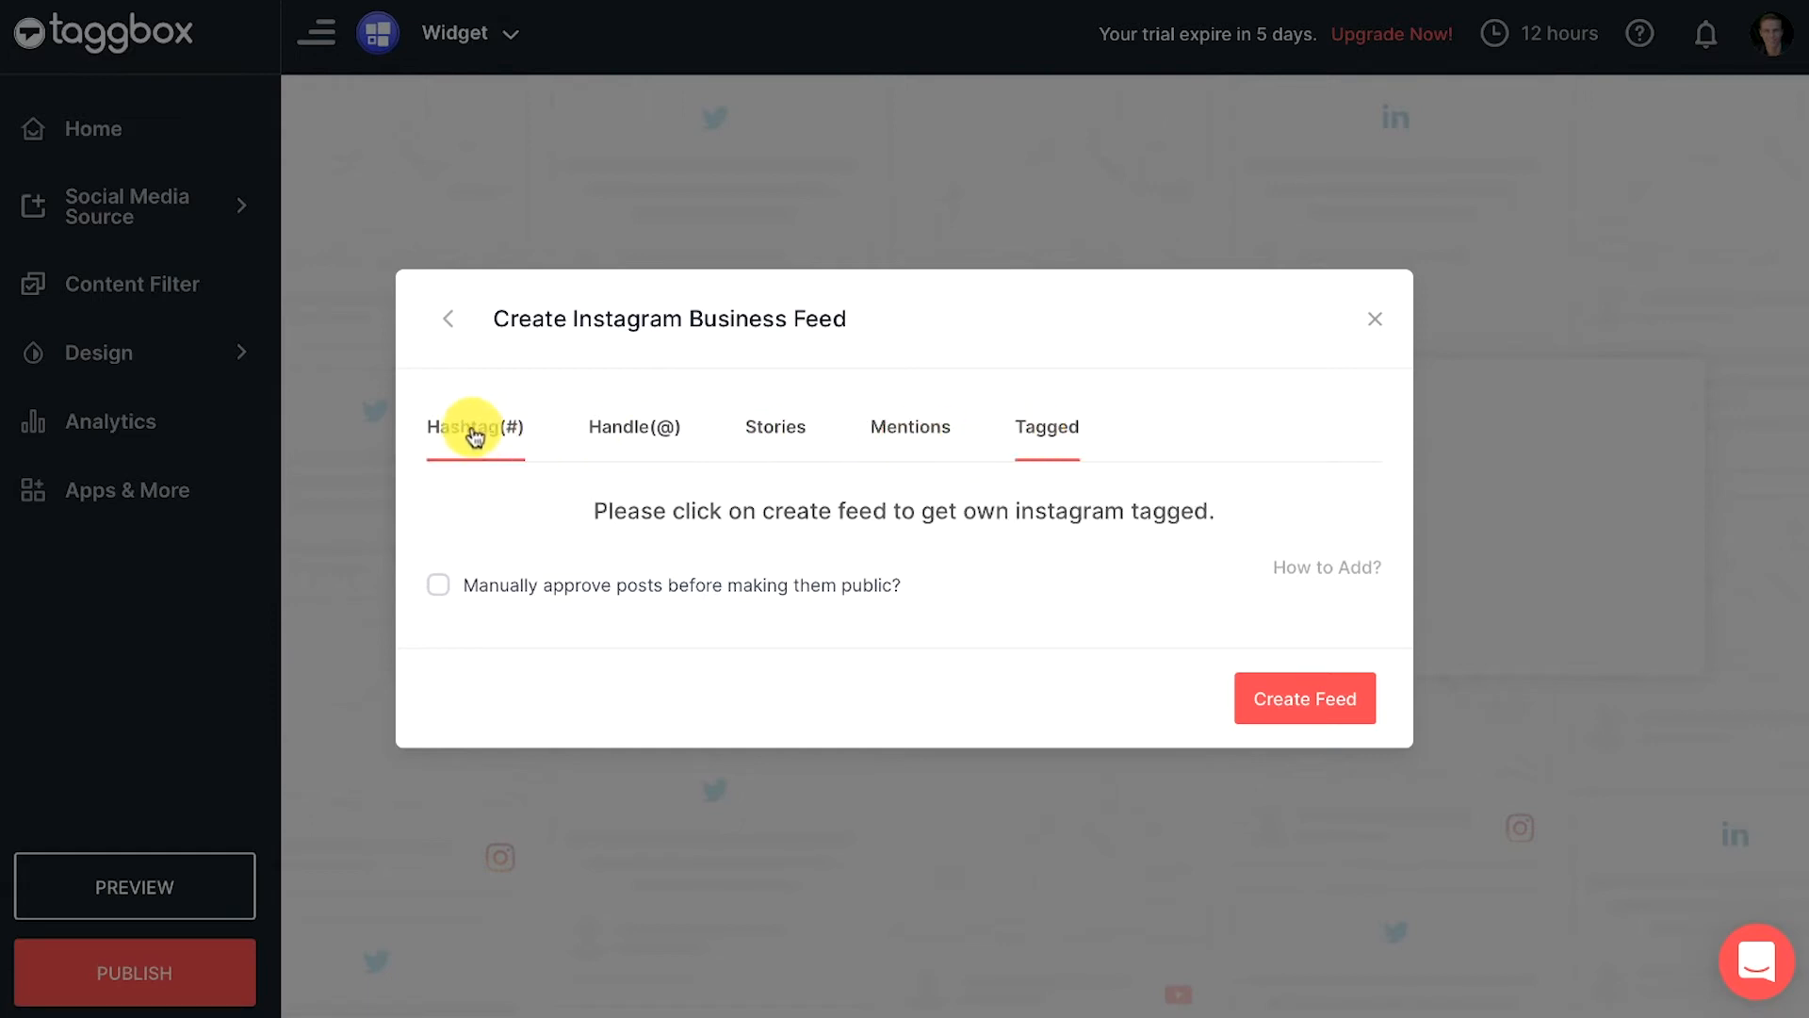
left_click(474, 427)
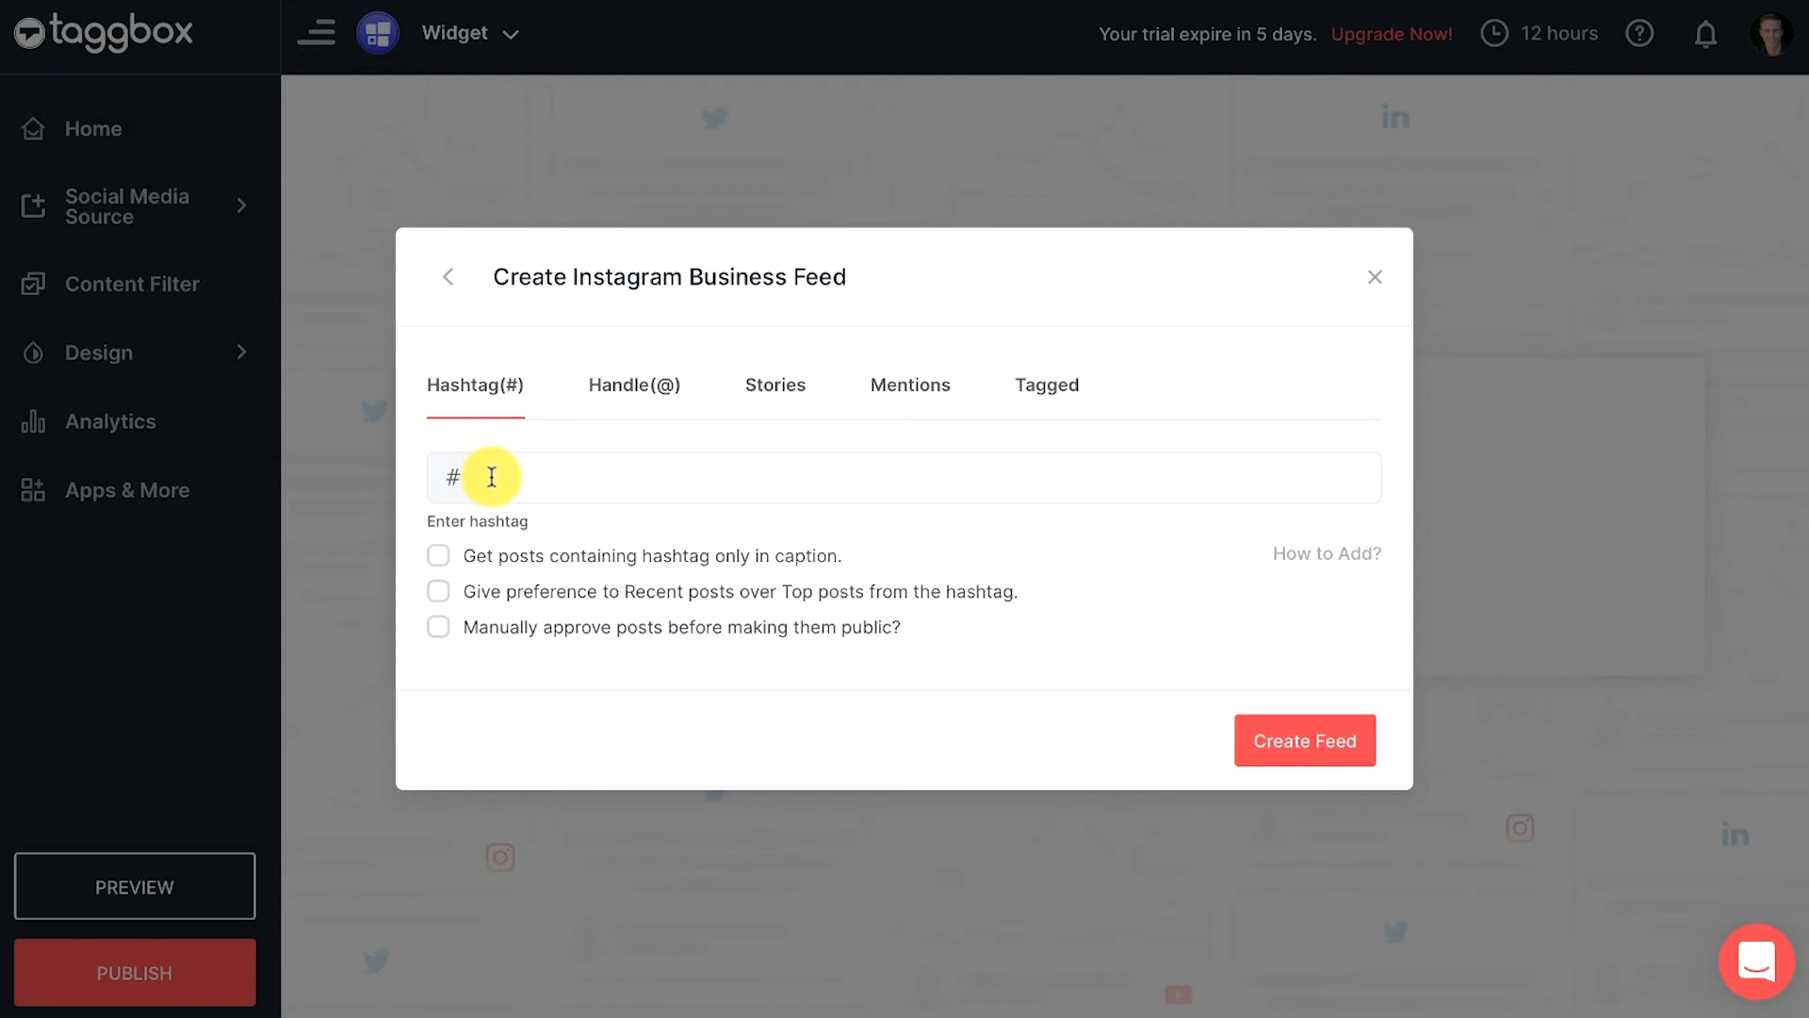
type("zara")
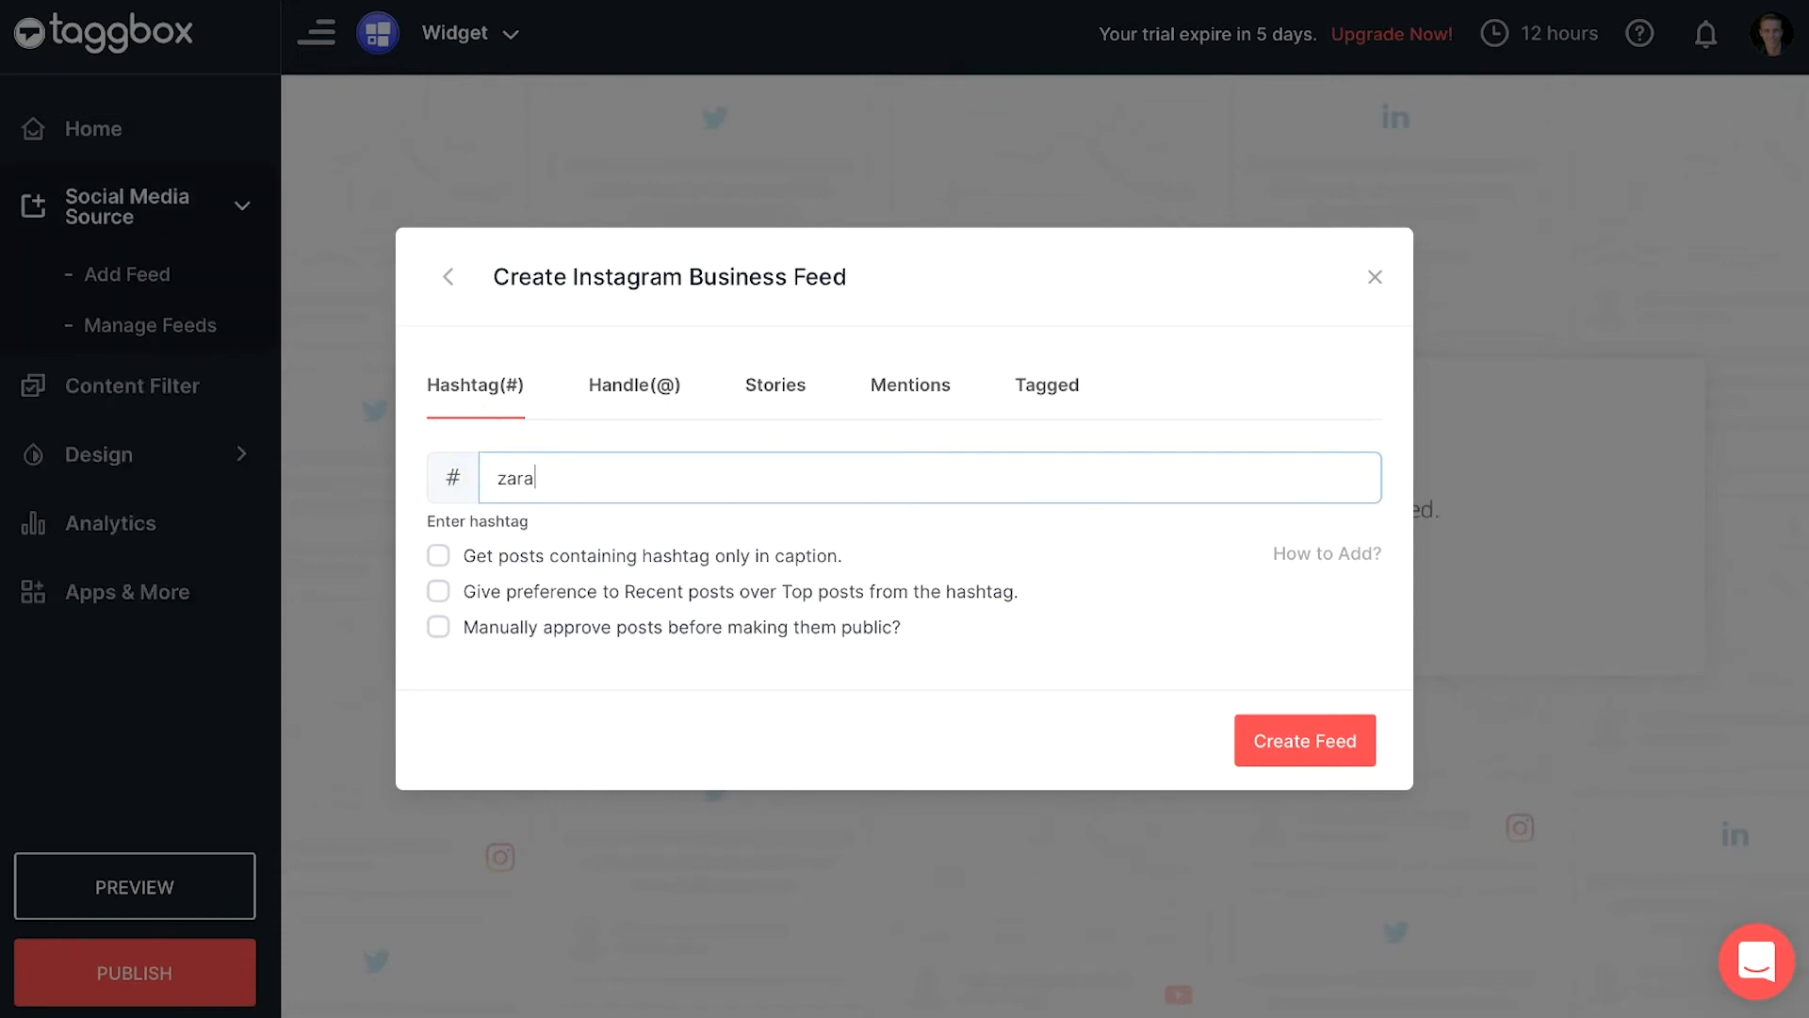
mouse_move(863, 611)
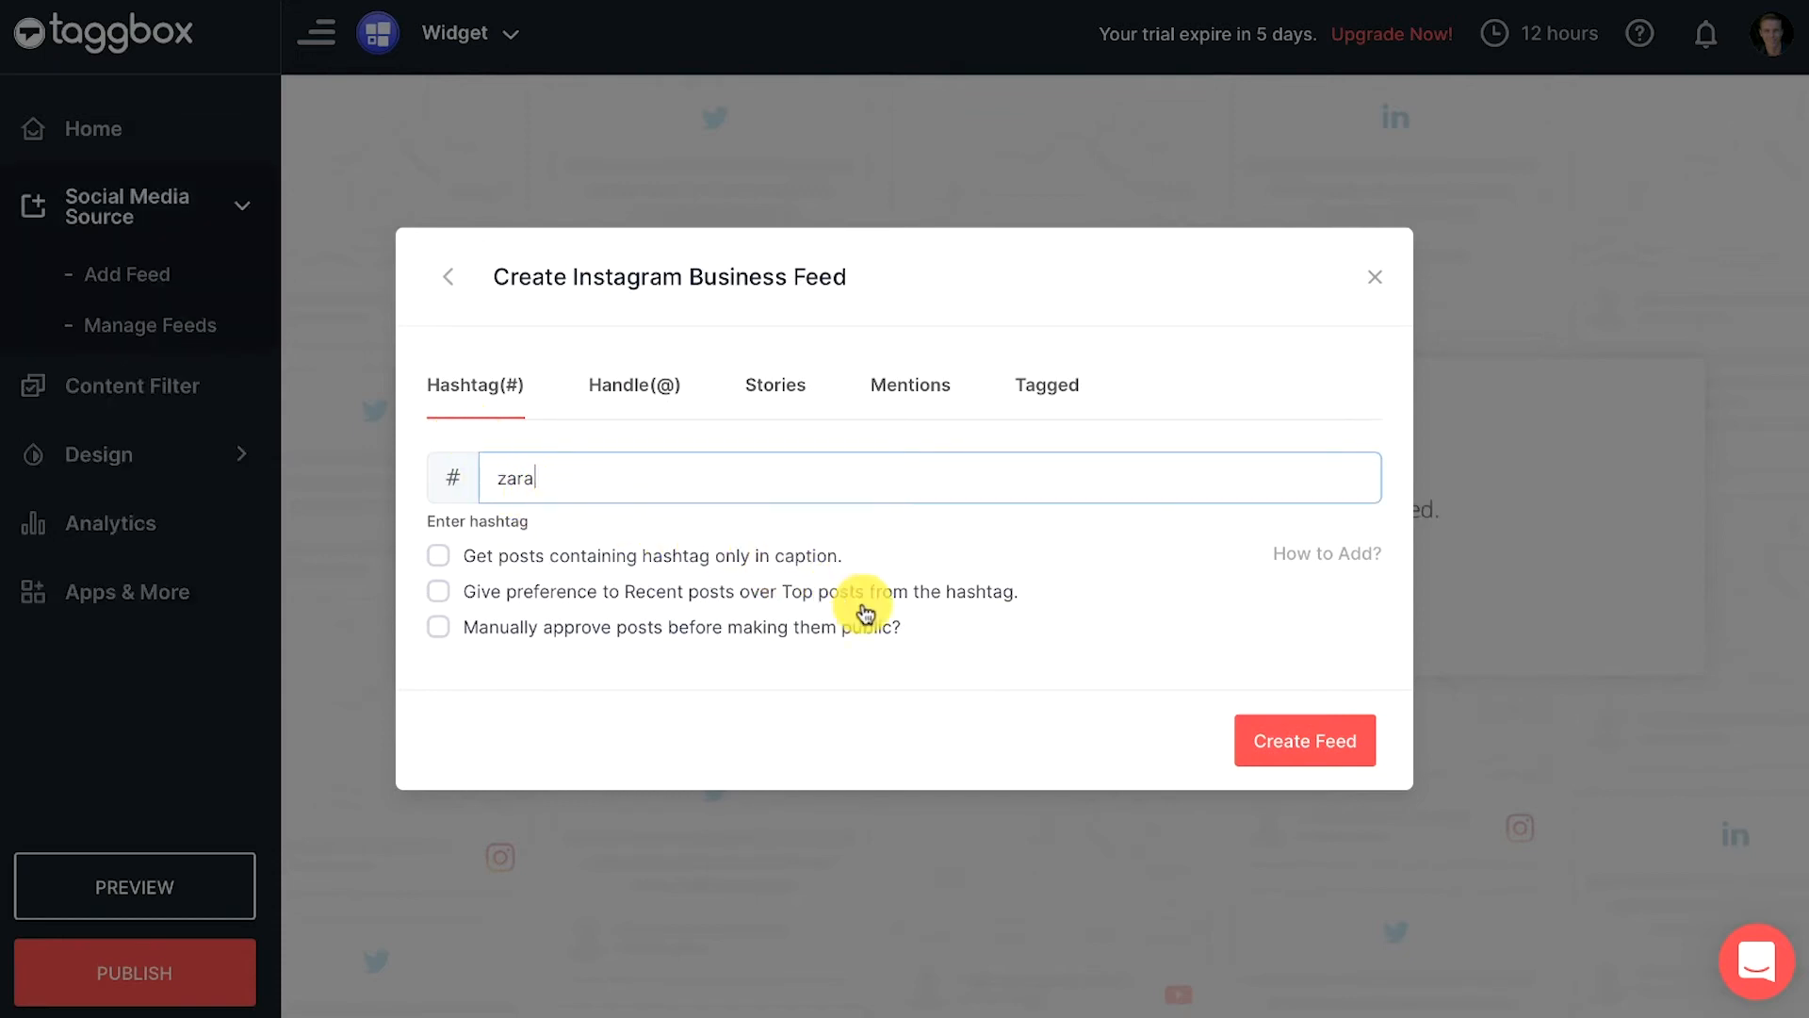
left_click(1305, 740)
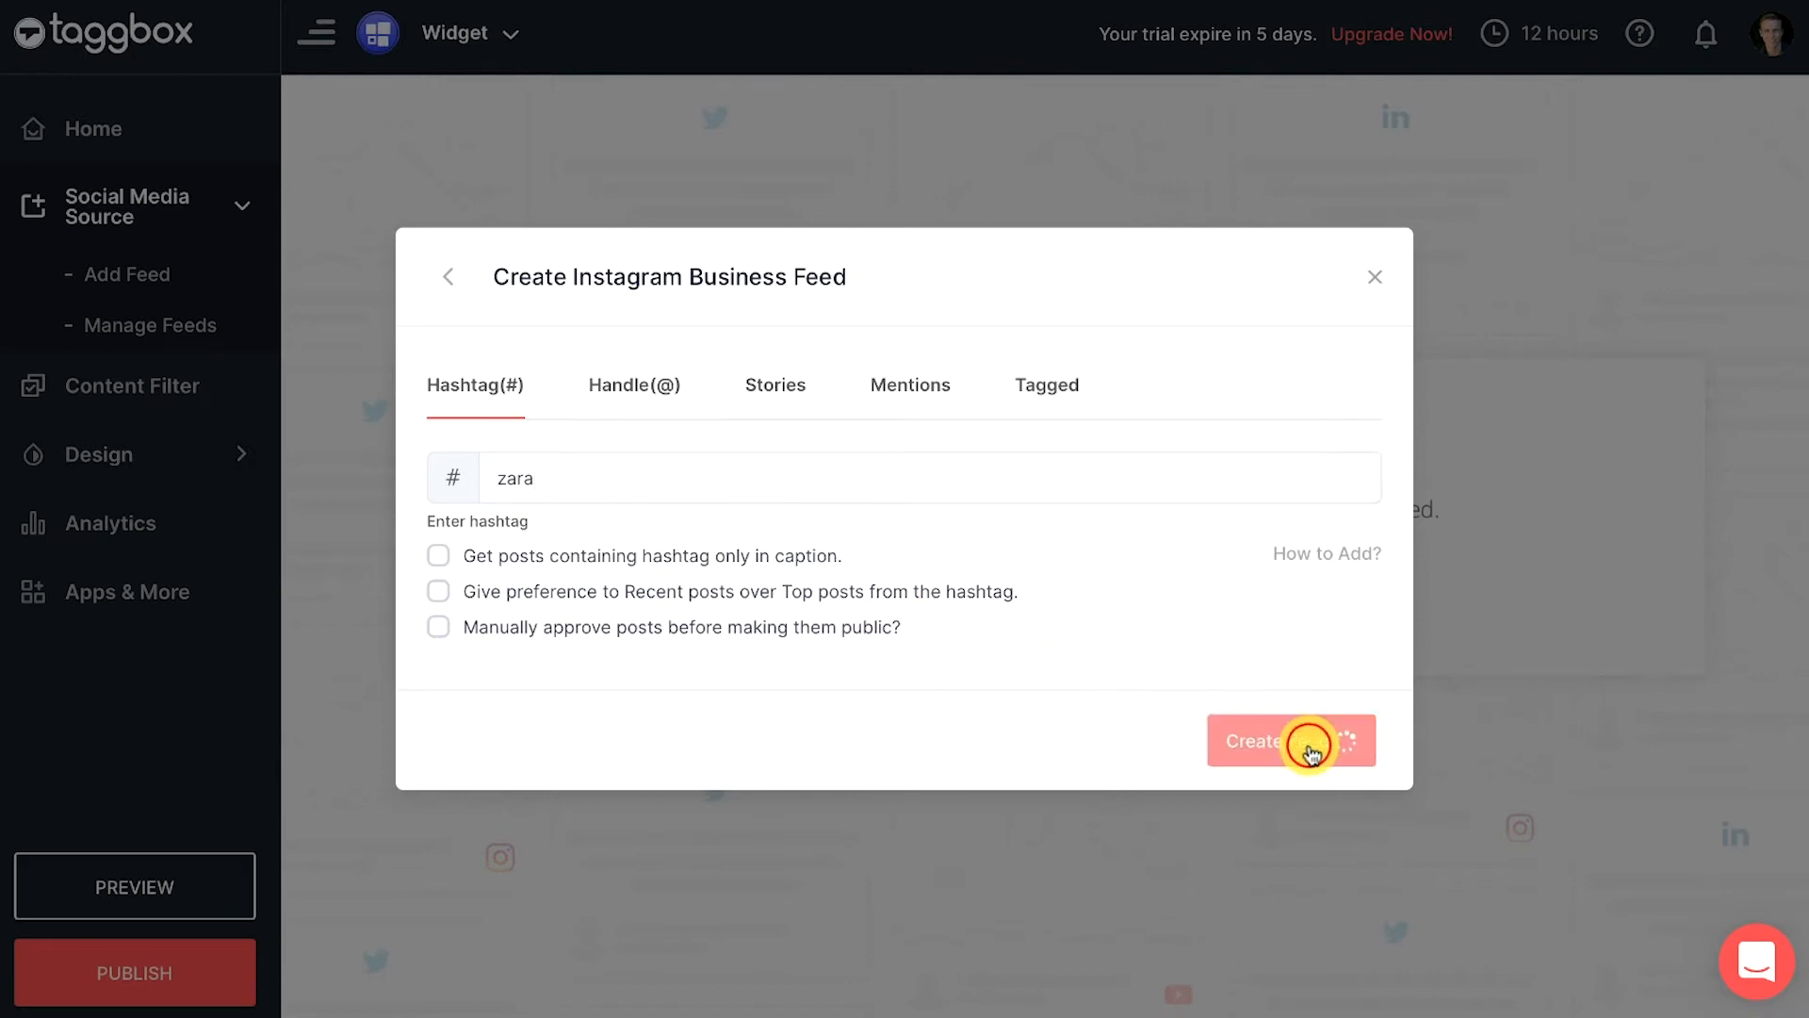
left_click(1308, 740)
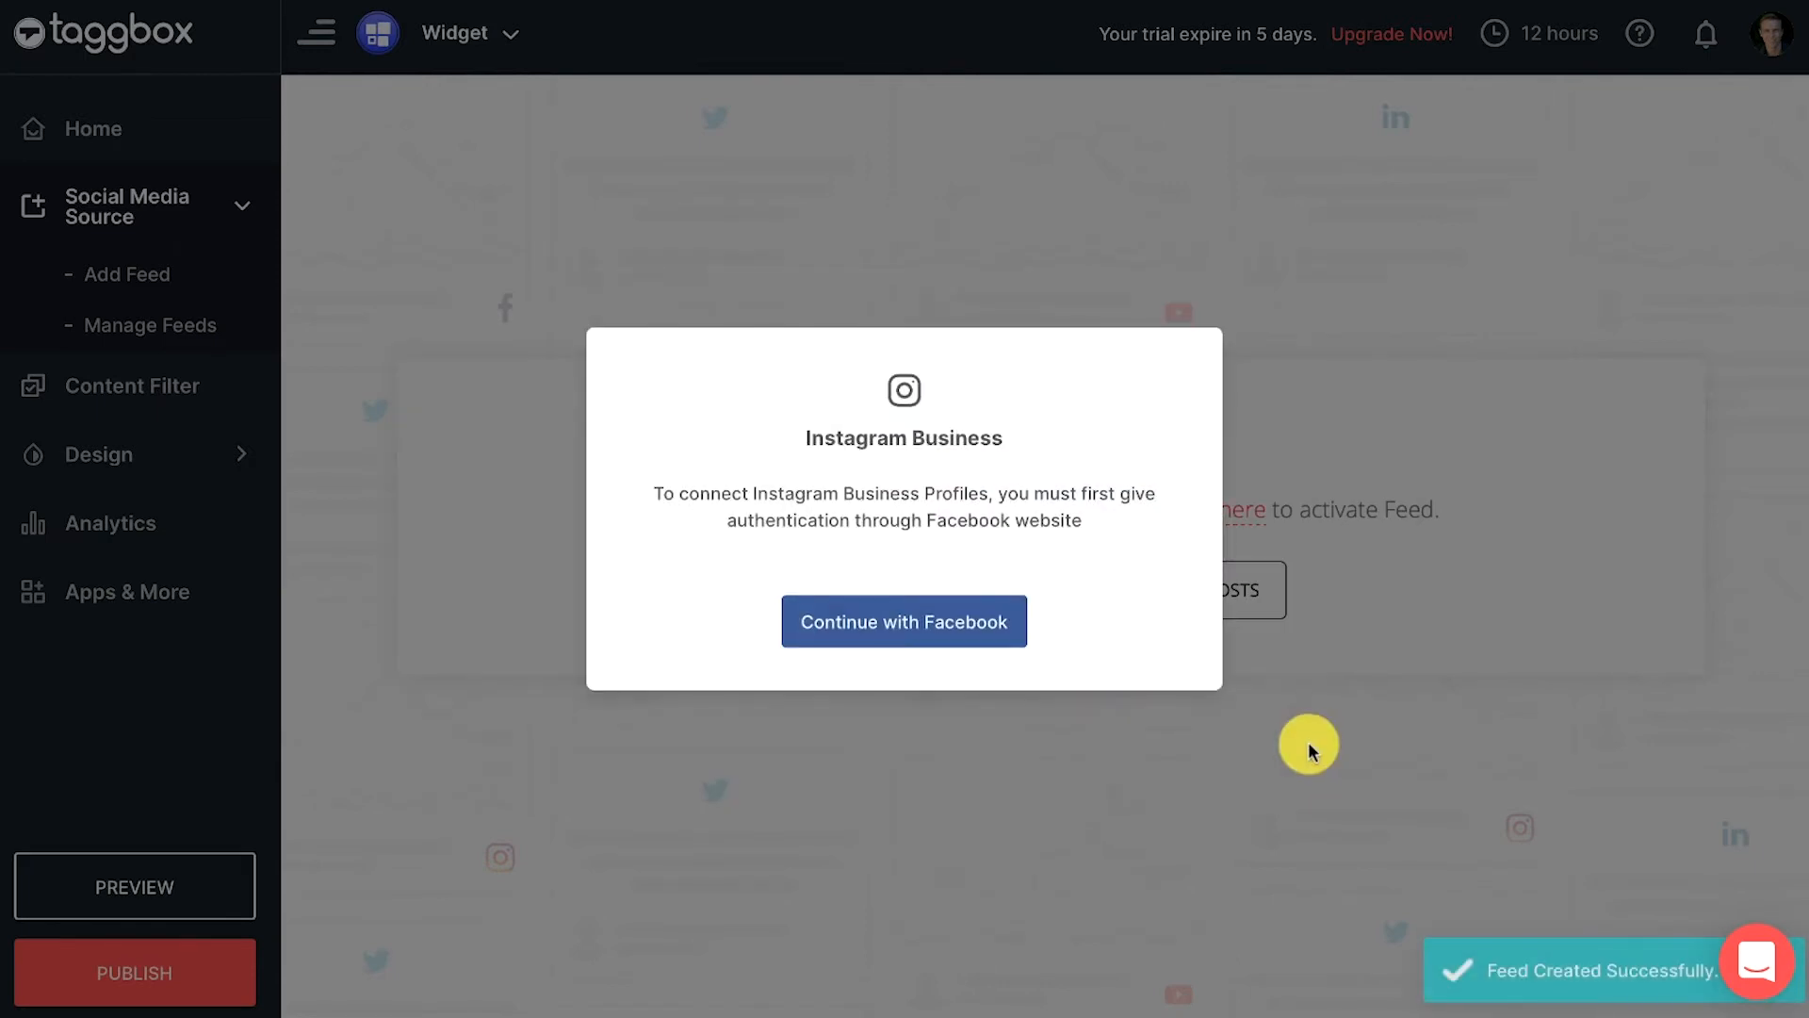
mouse_move(905, 627)
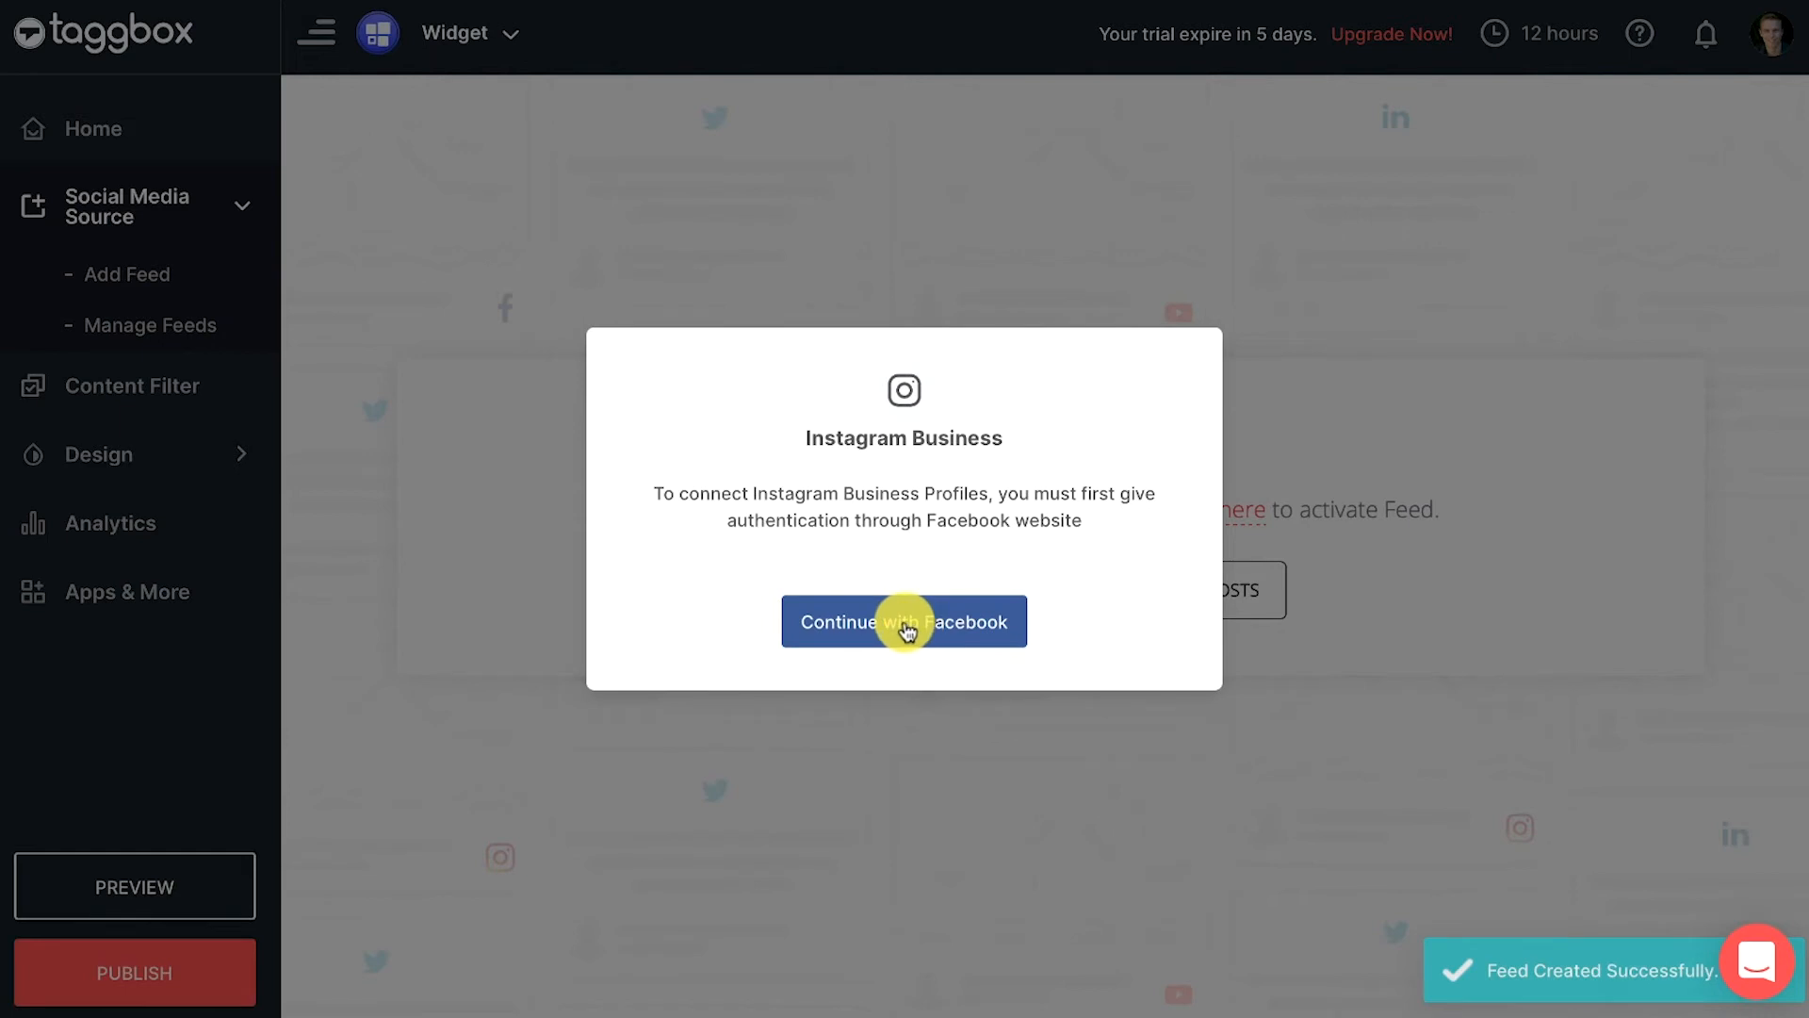
left_click(903, 621)
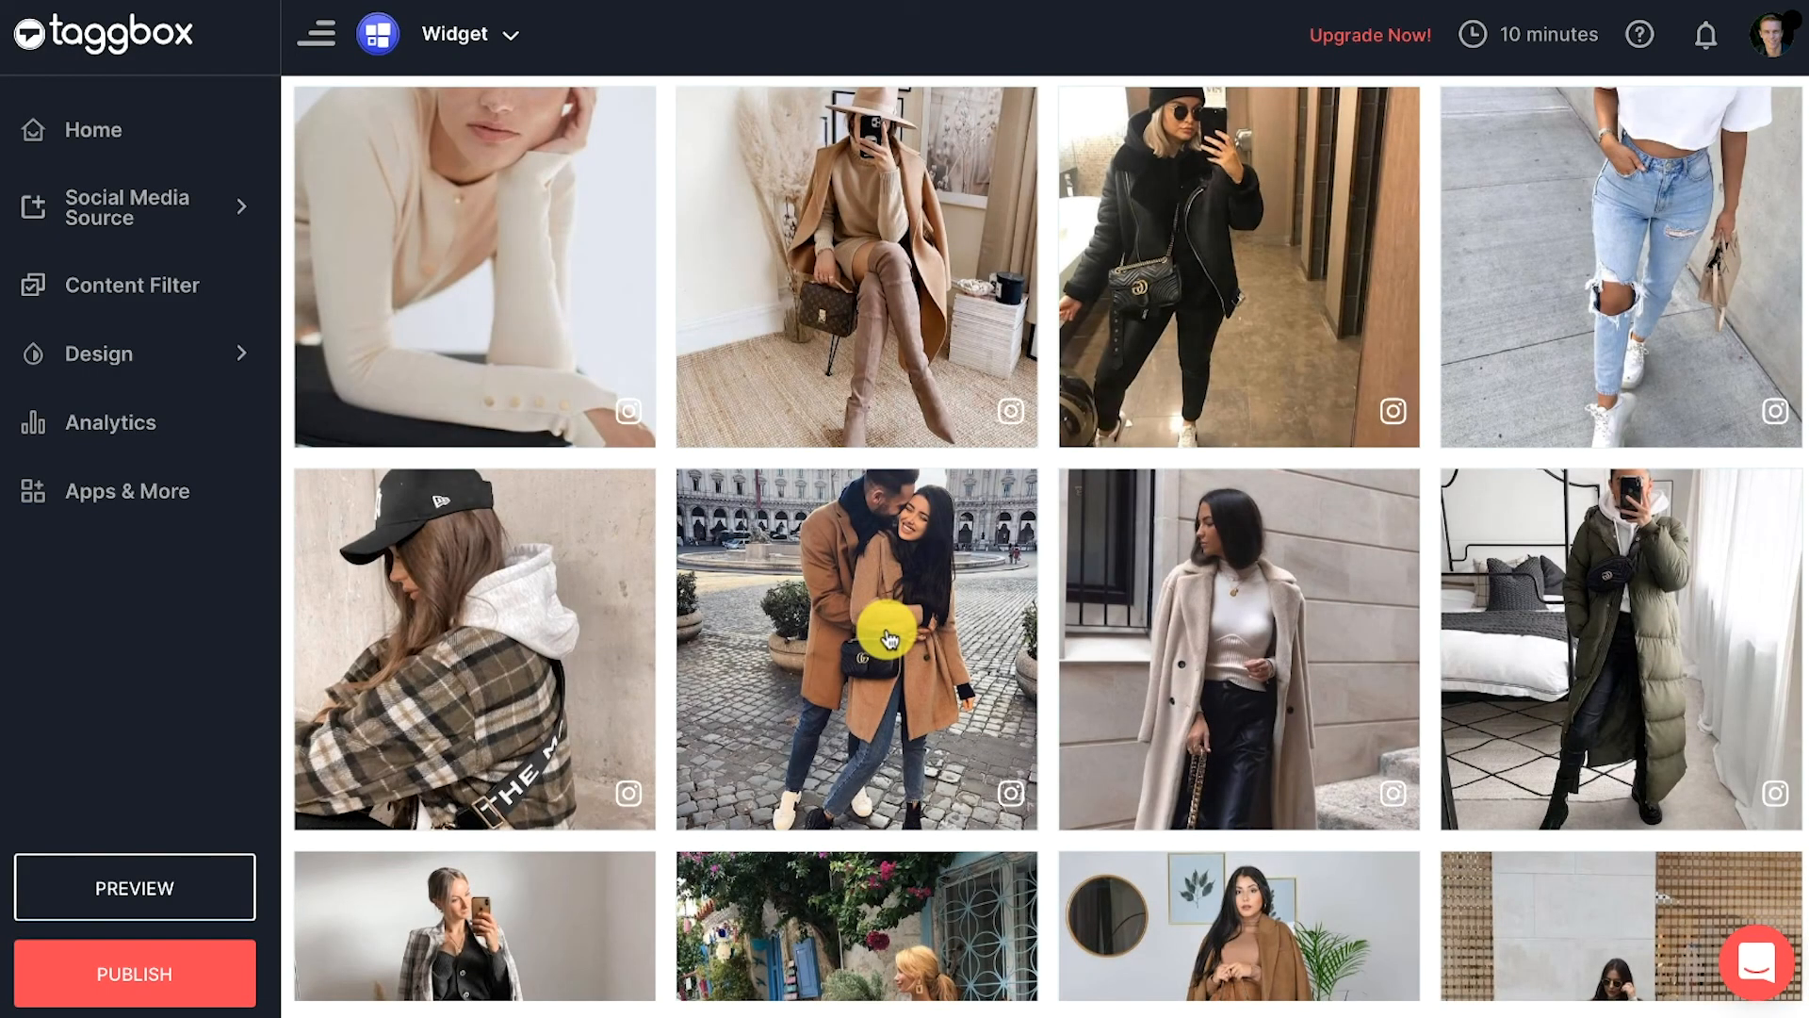
mouse_move(888, 634)
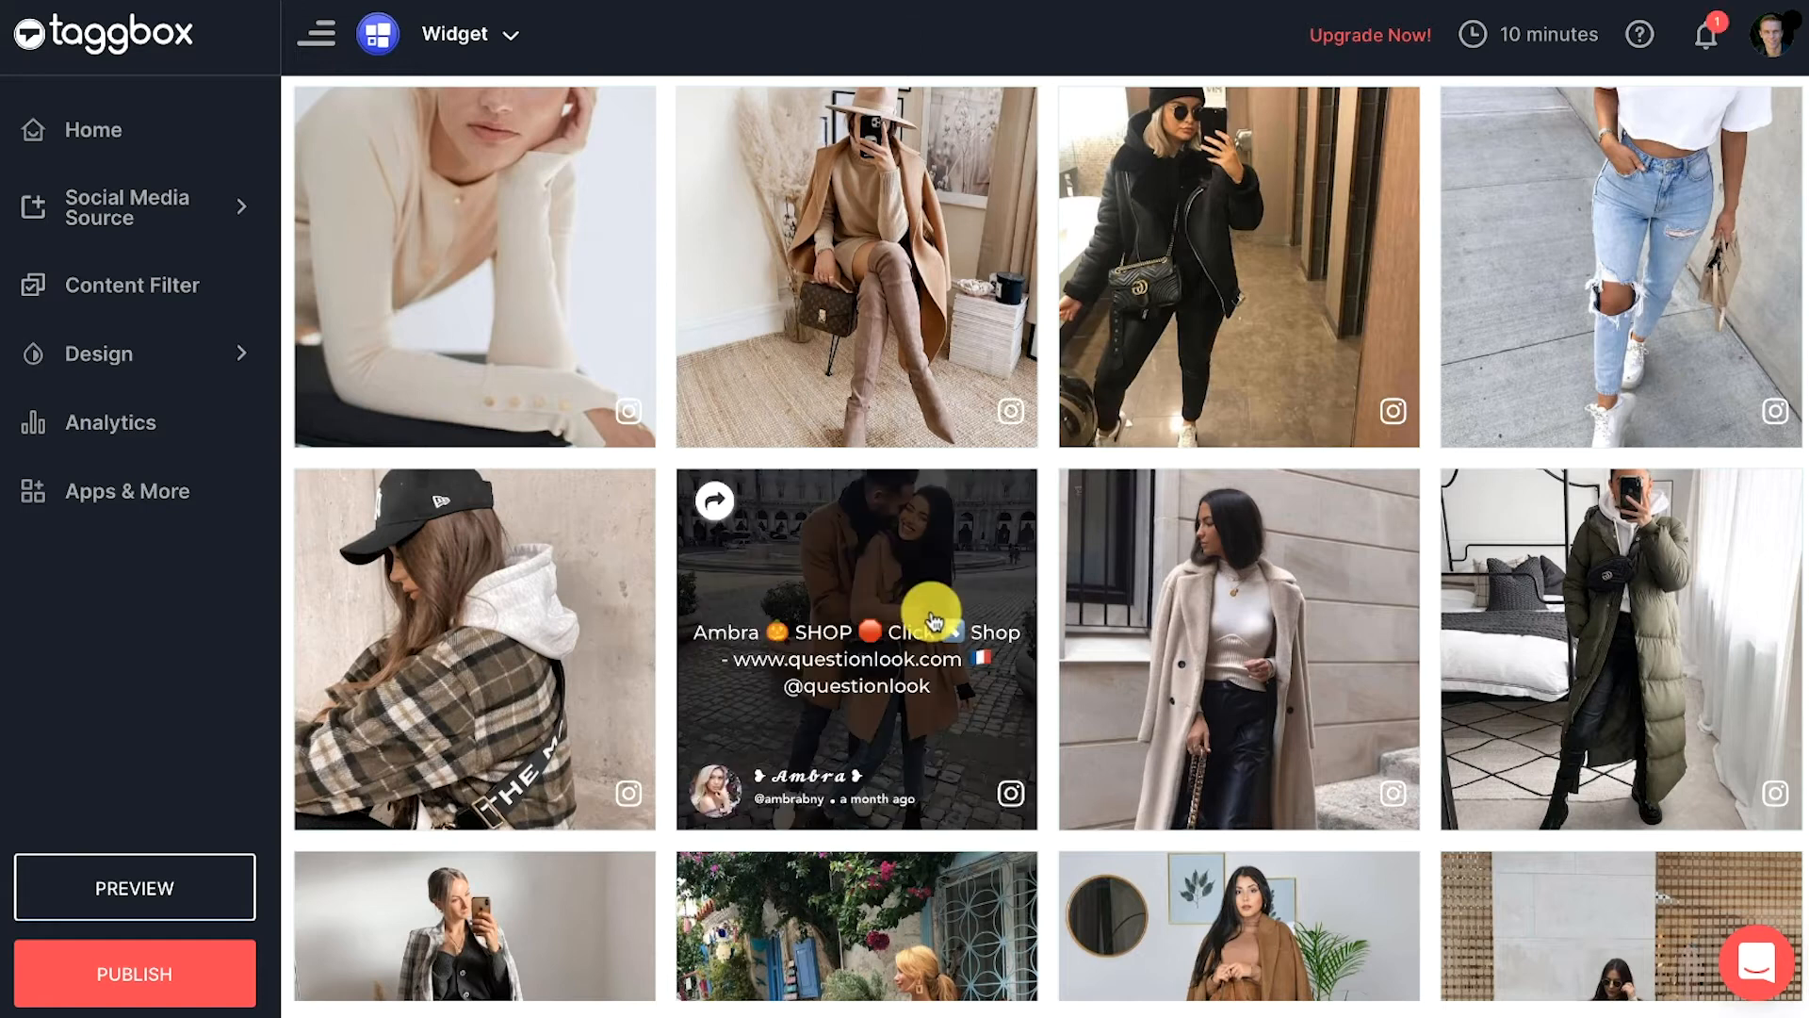
scroll("down", 3)
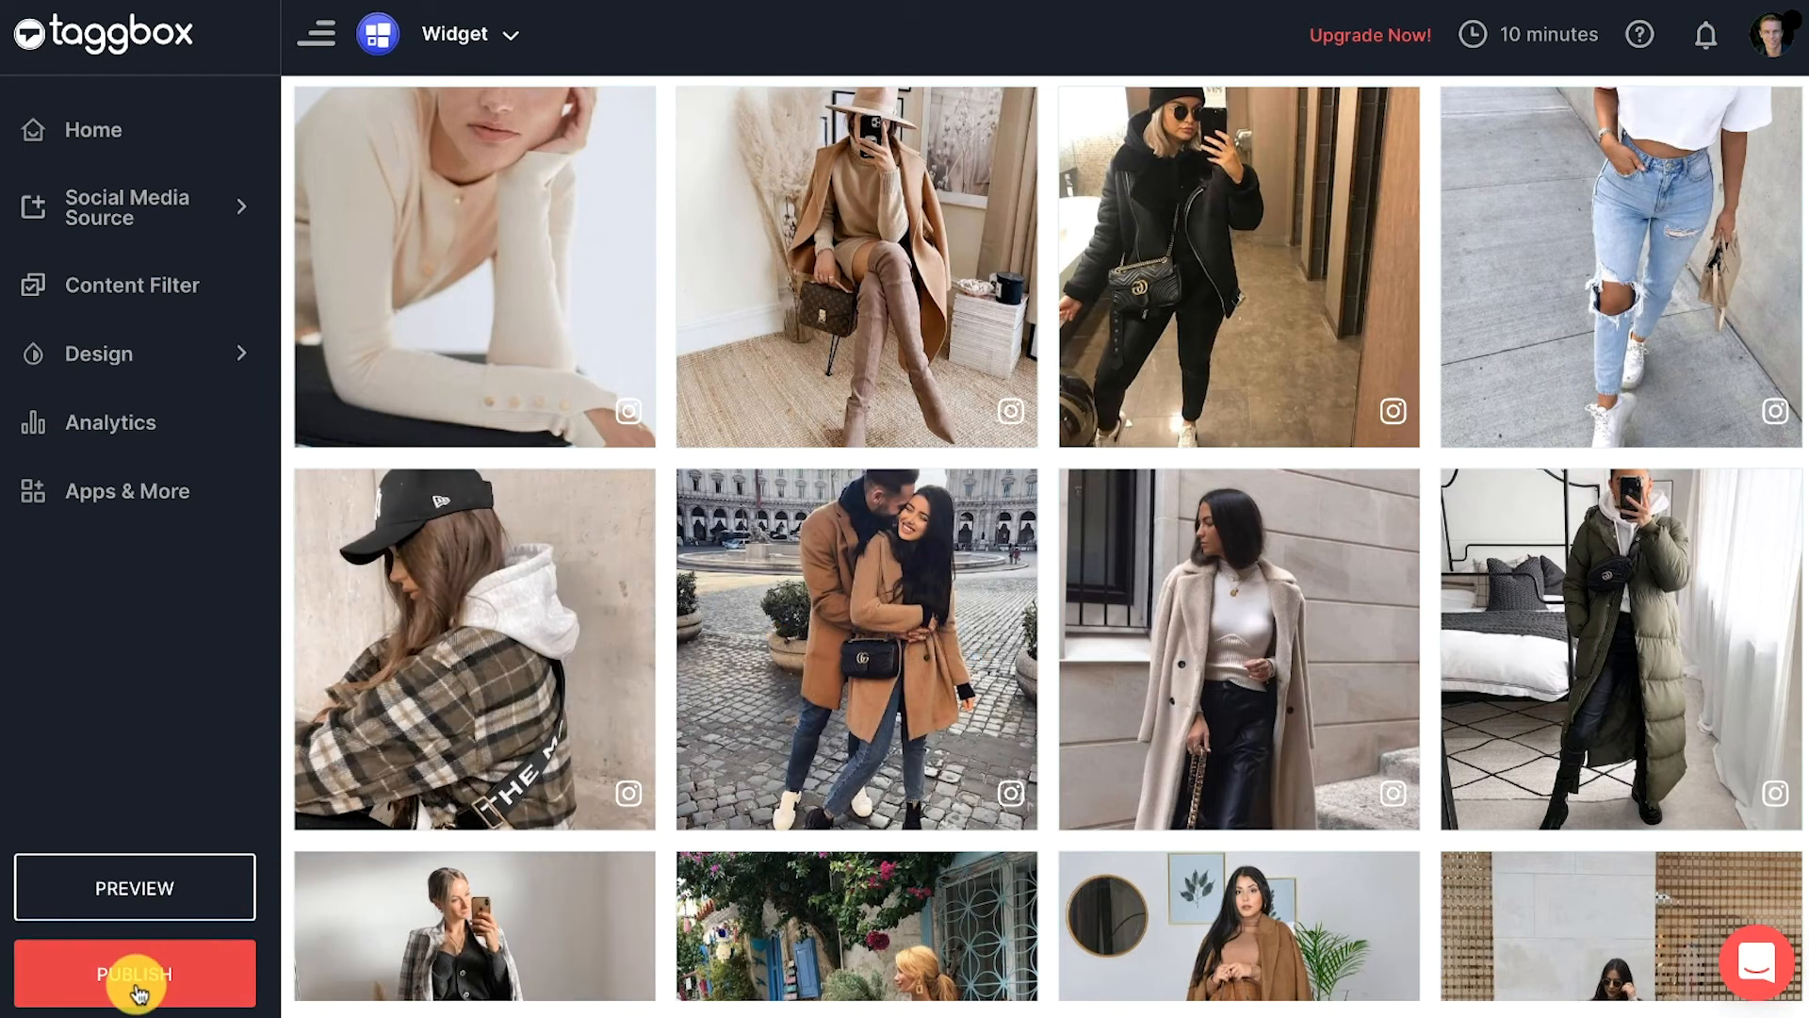
Start publishing the widget from the sidebar PUBLISH option
left_click(135, 985)
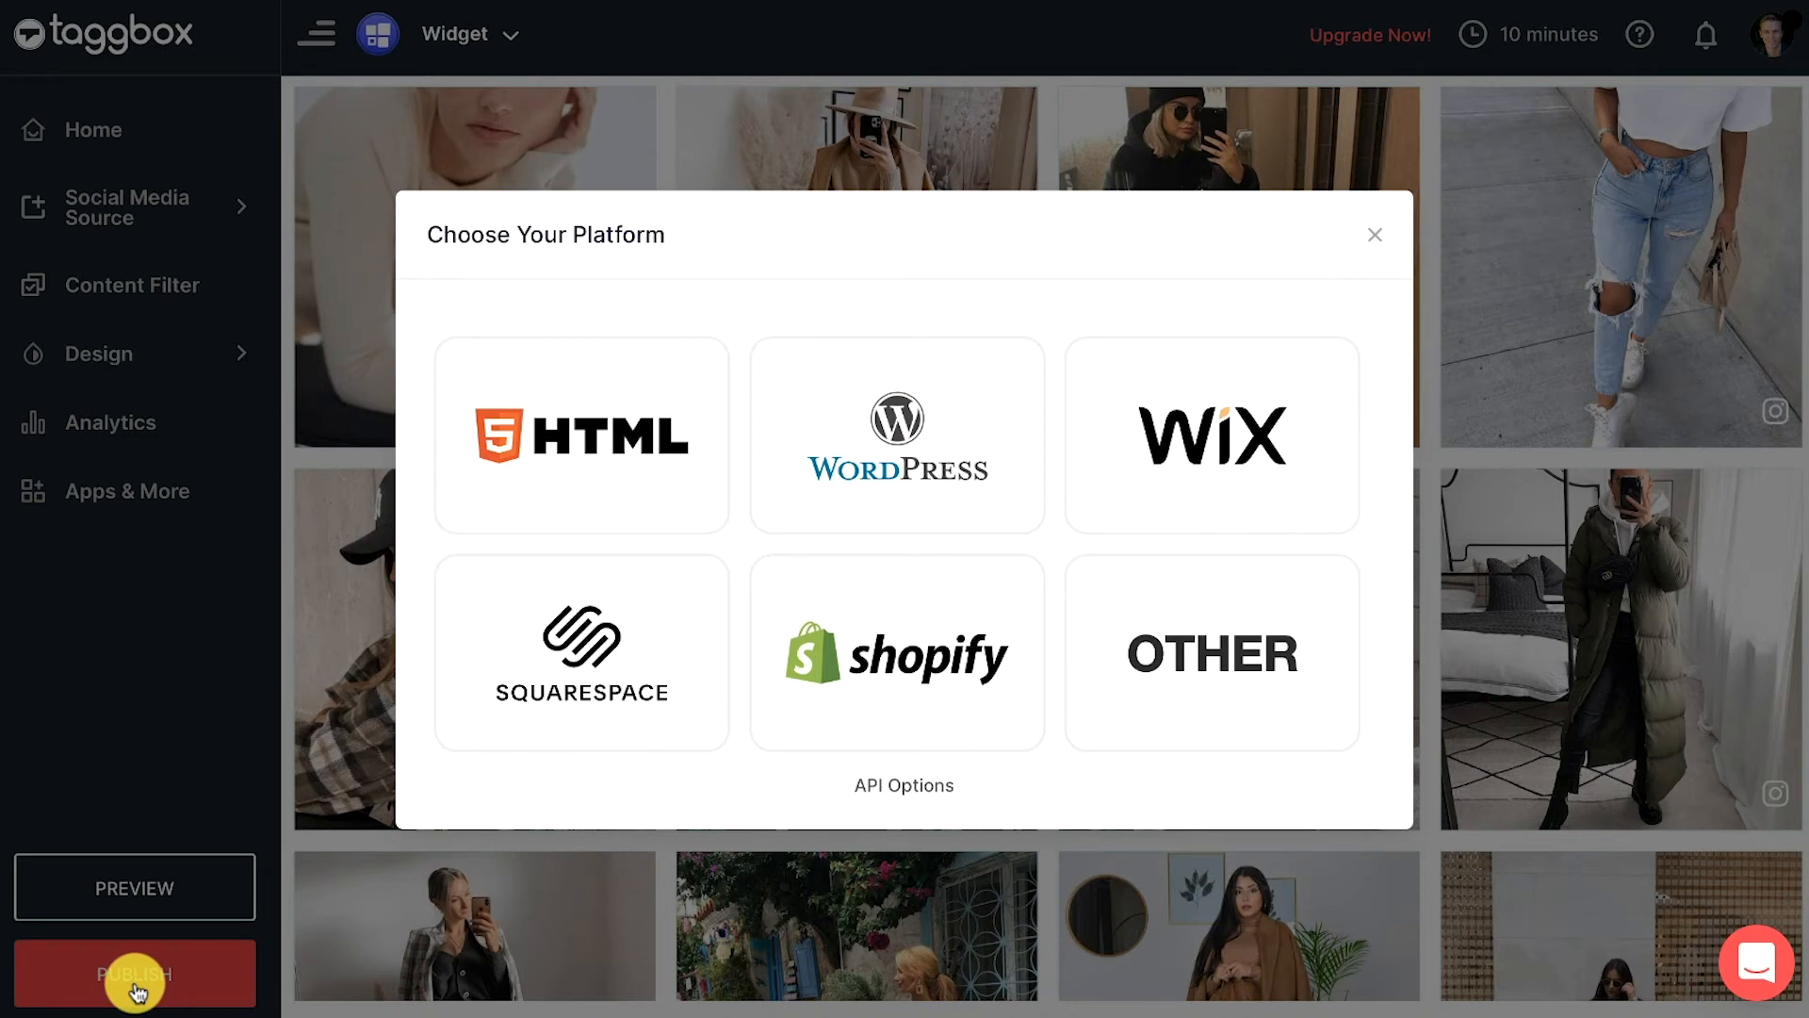
mouse_move(254, 869)
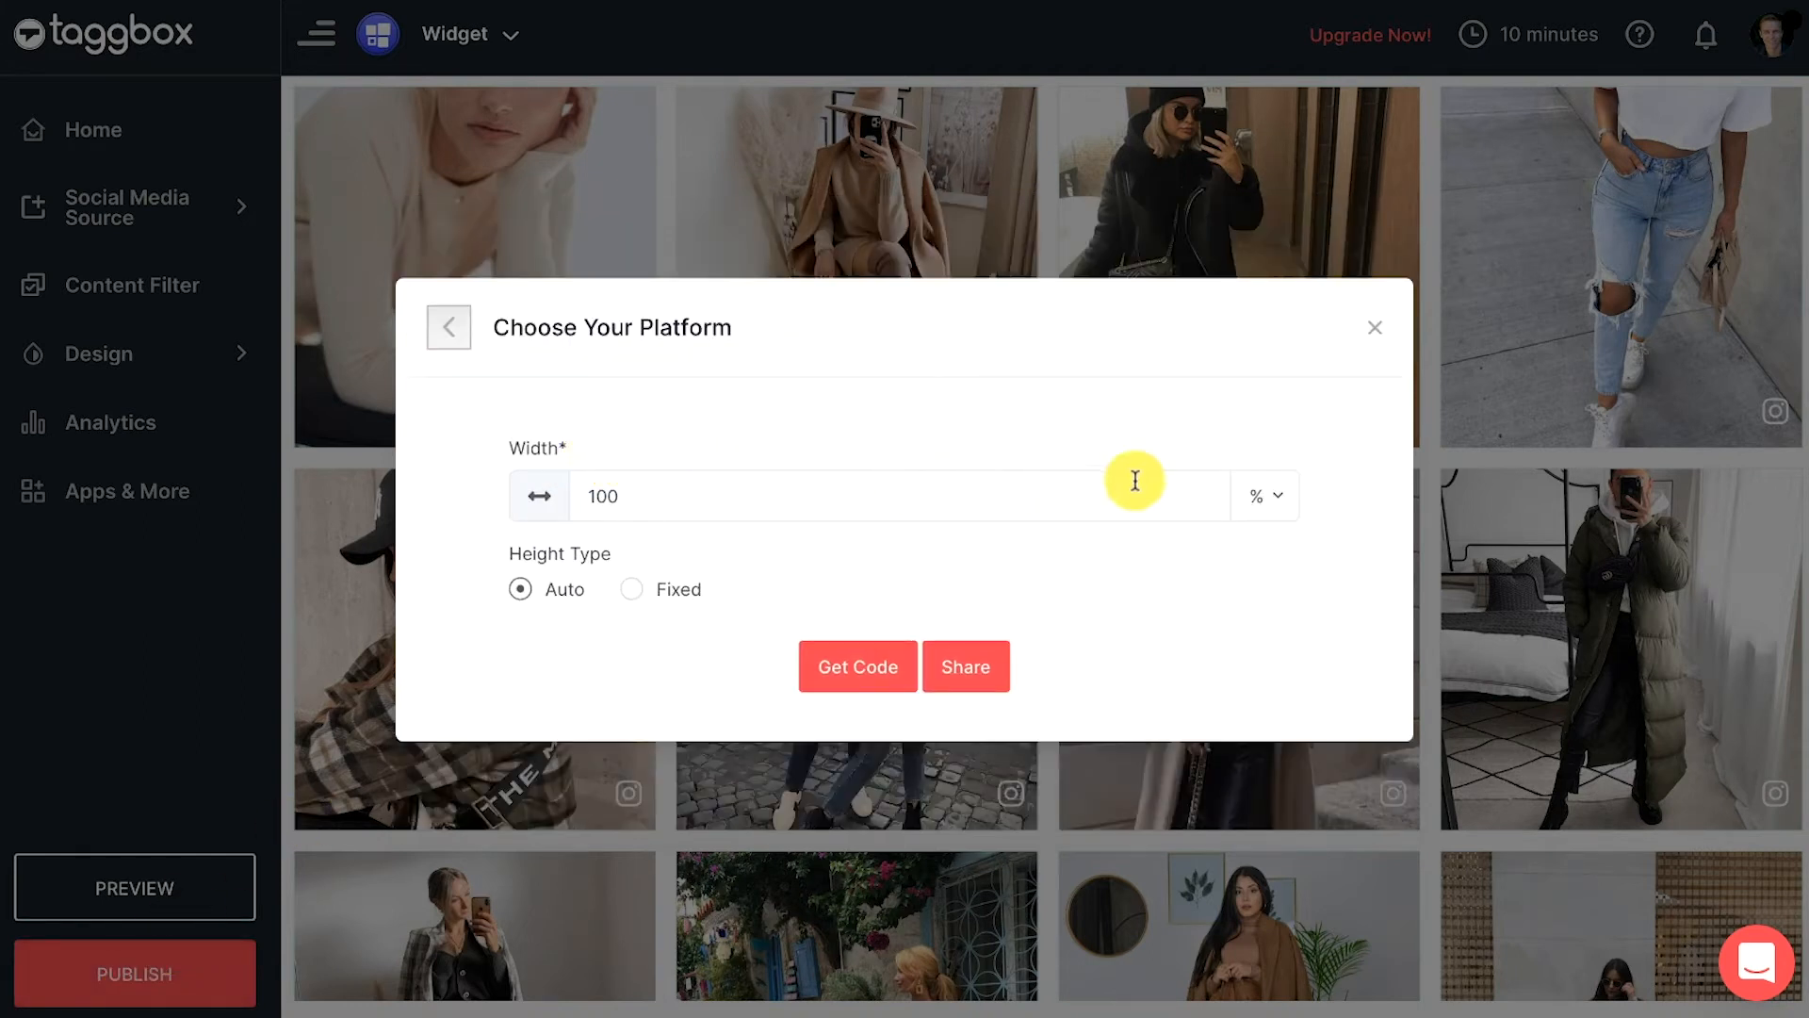
Get the embed code with Width 100% and Auto height, then select it
left_click(1264, 497)
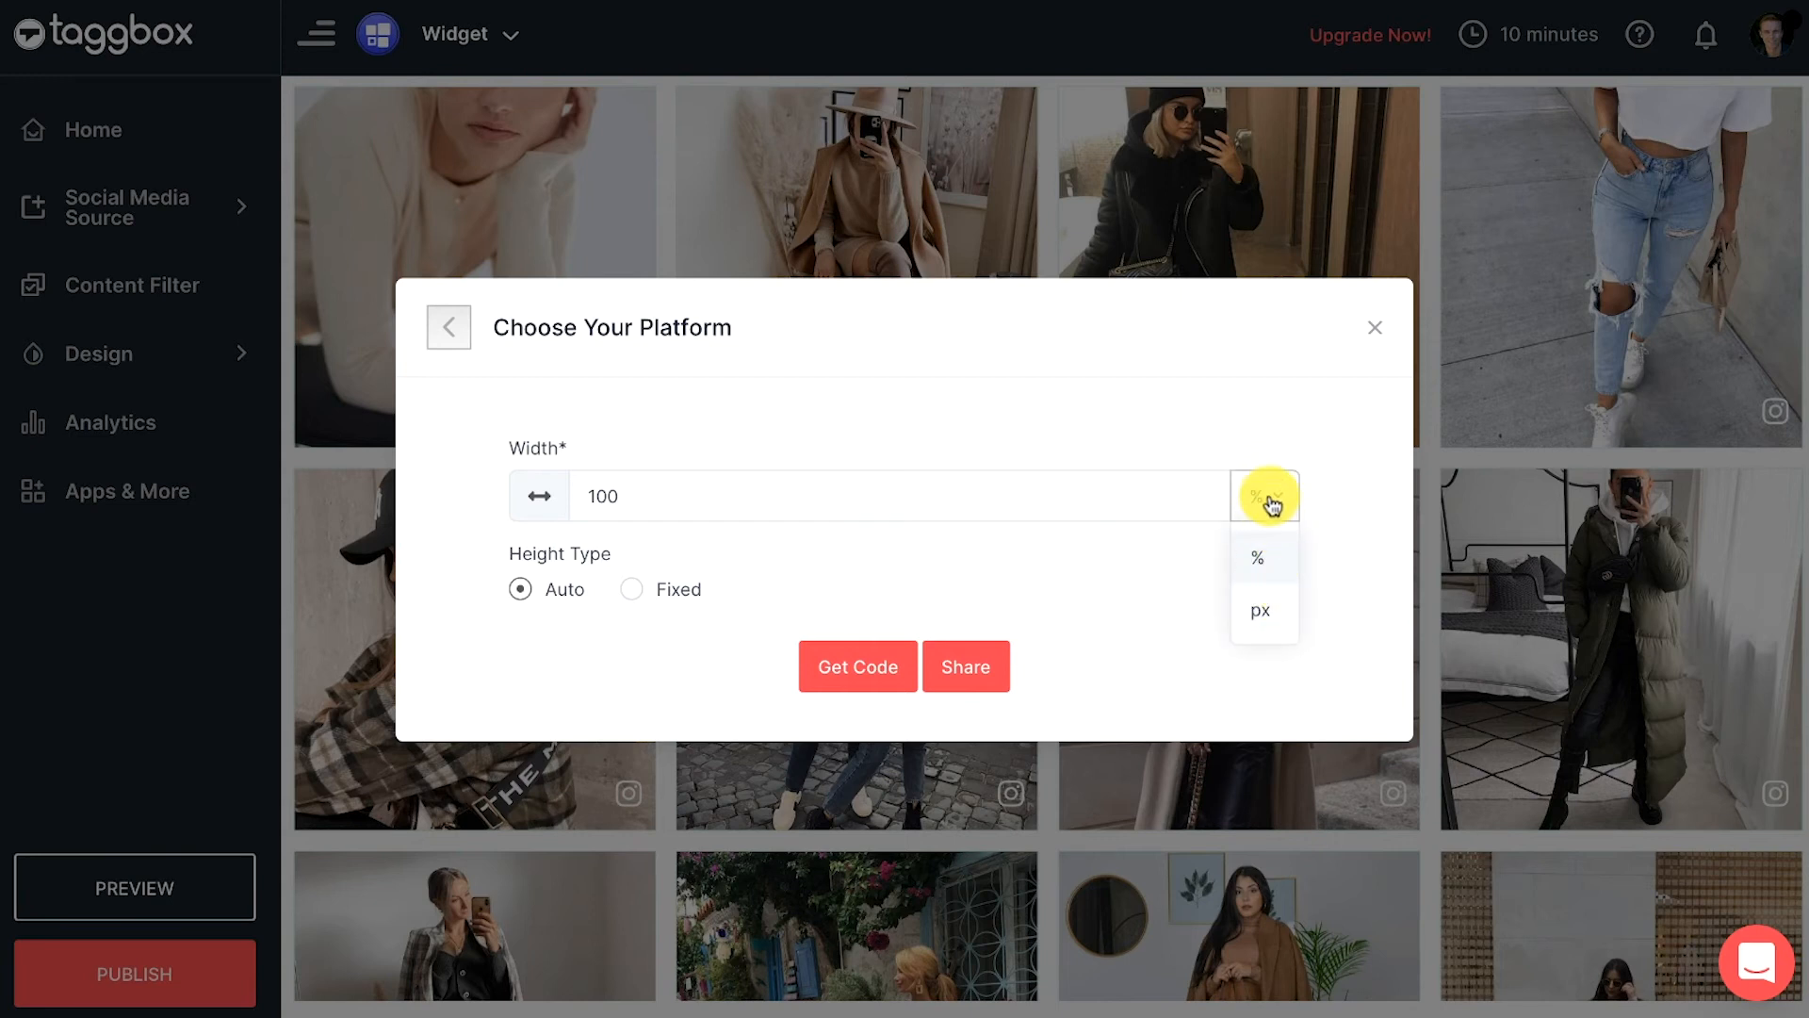
left_click(1256, 557)
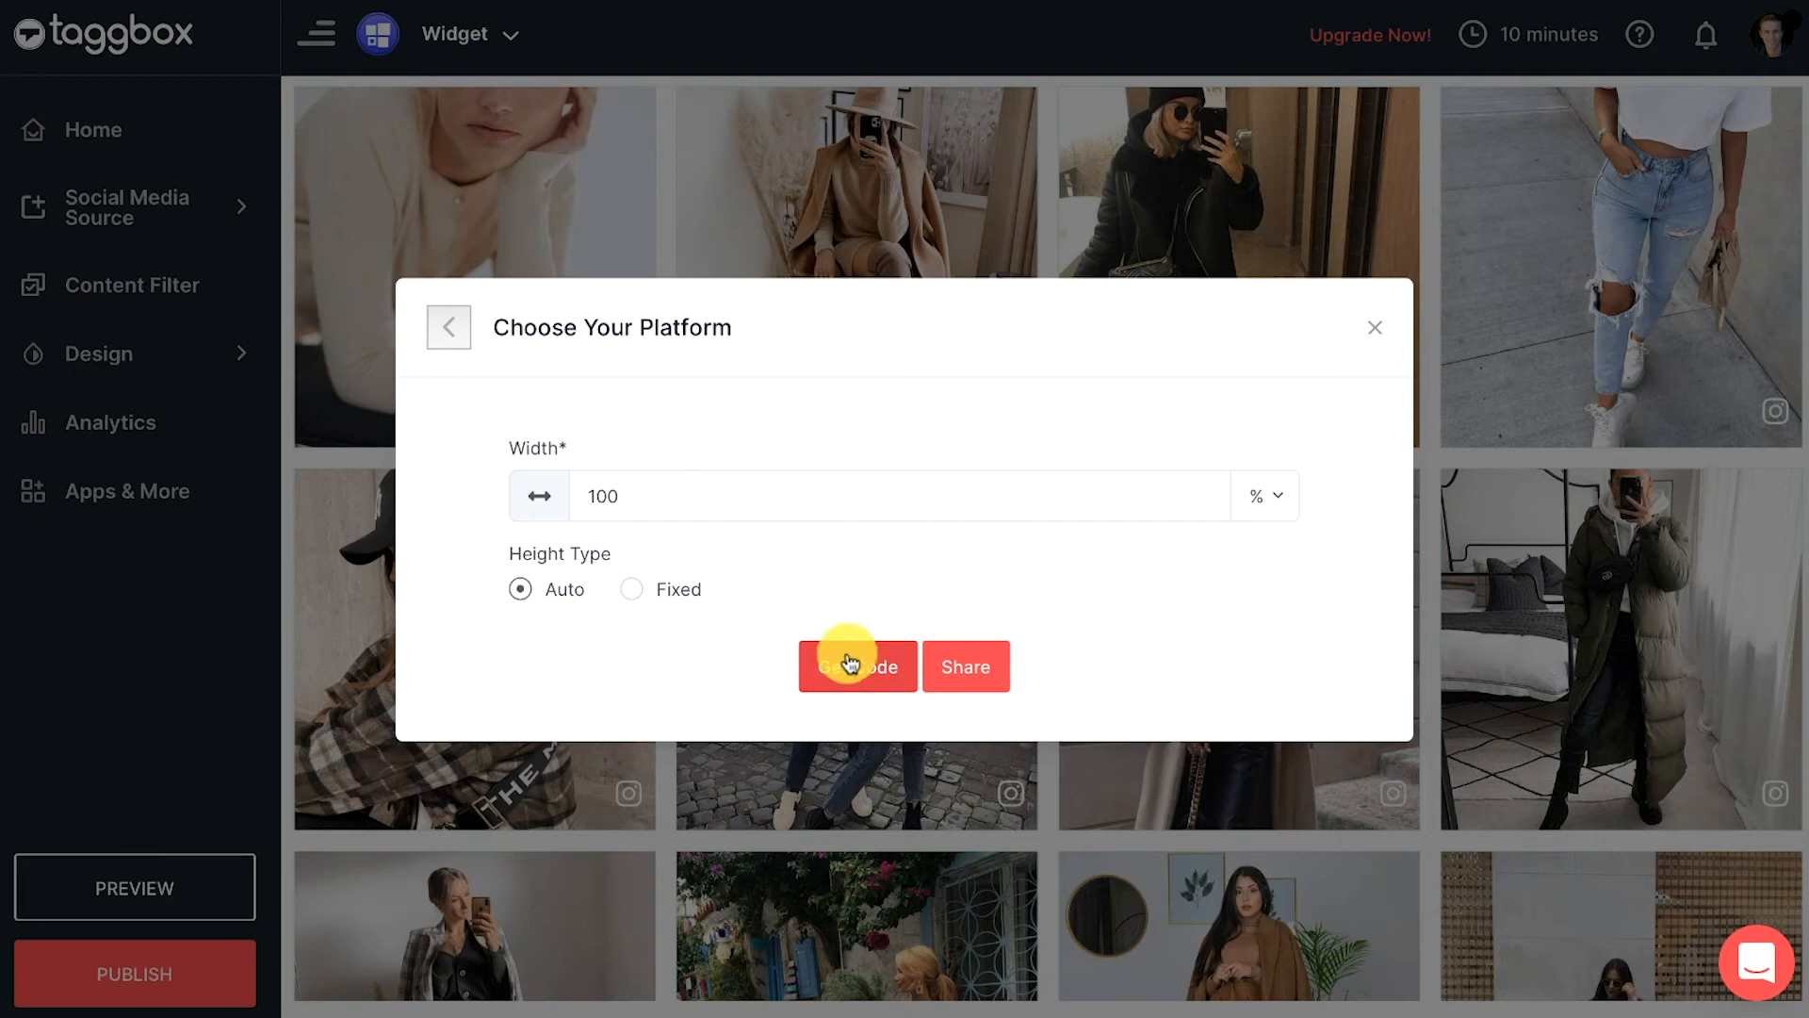
left_click(857, 666)
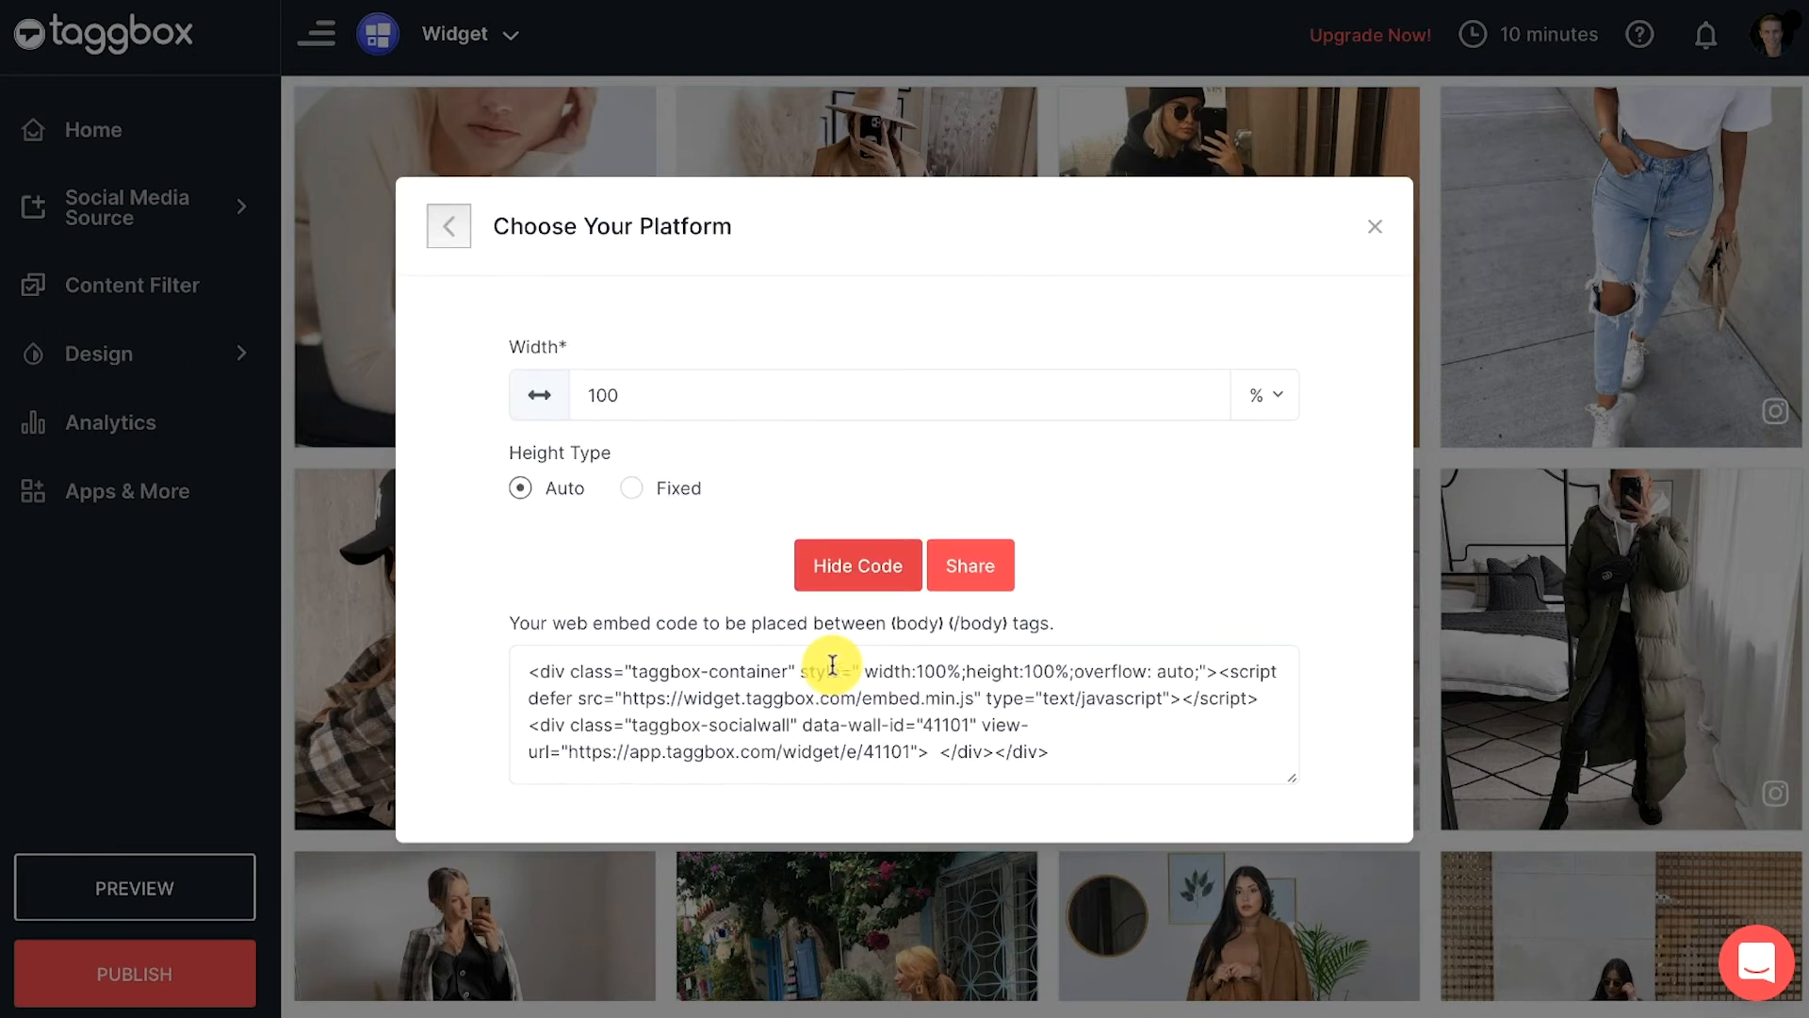
left_click(835, 677)
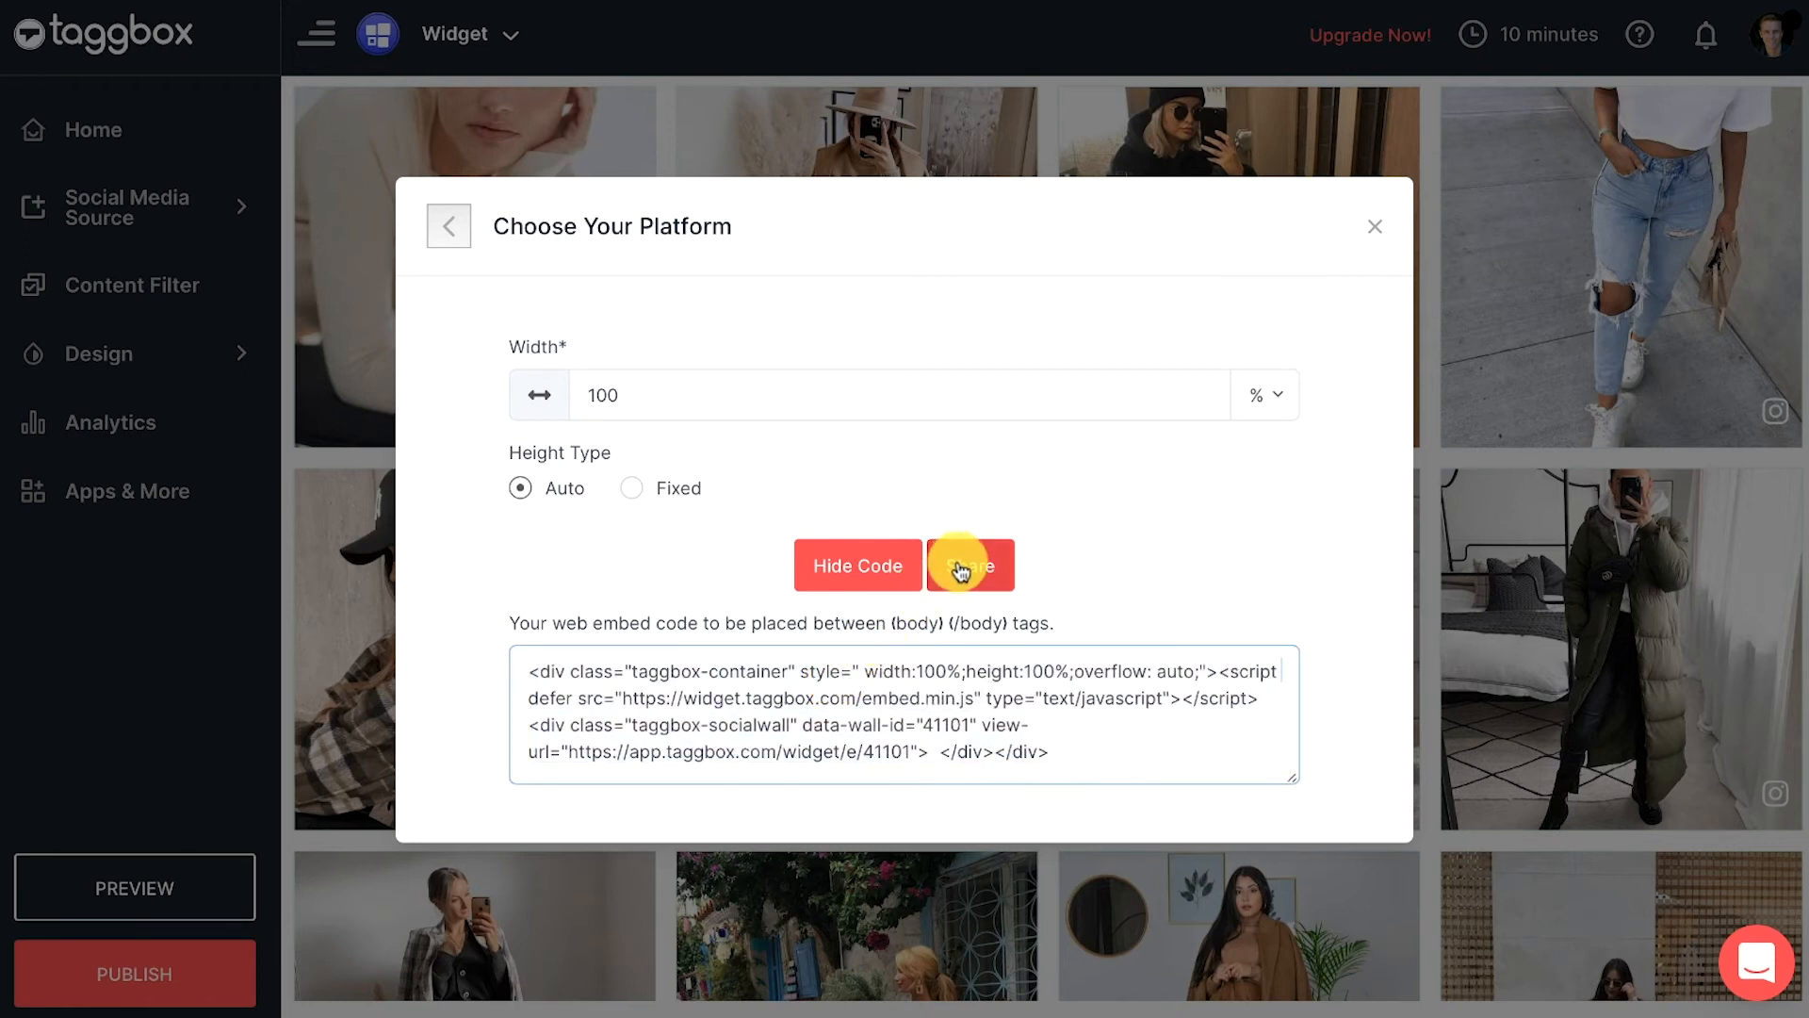
Share the embed code to My Email and submit
left_click(971, 565)
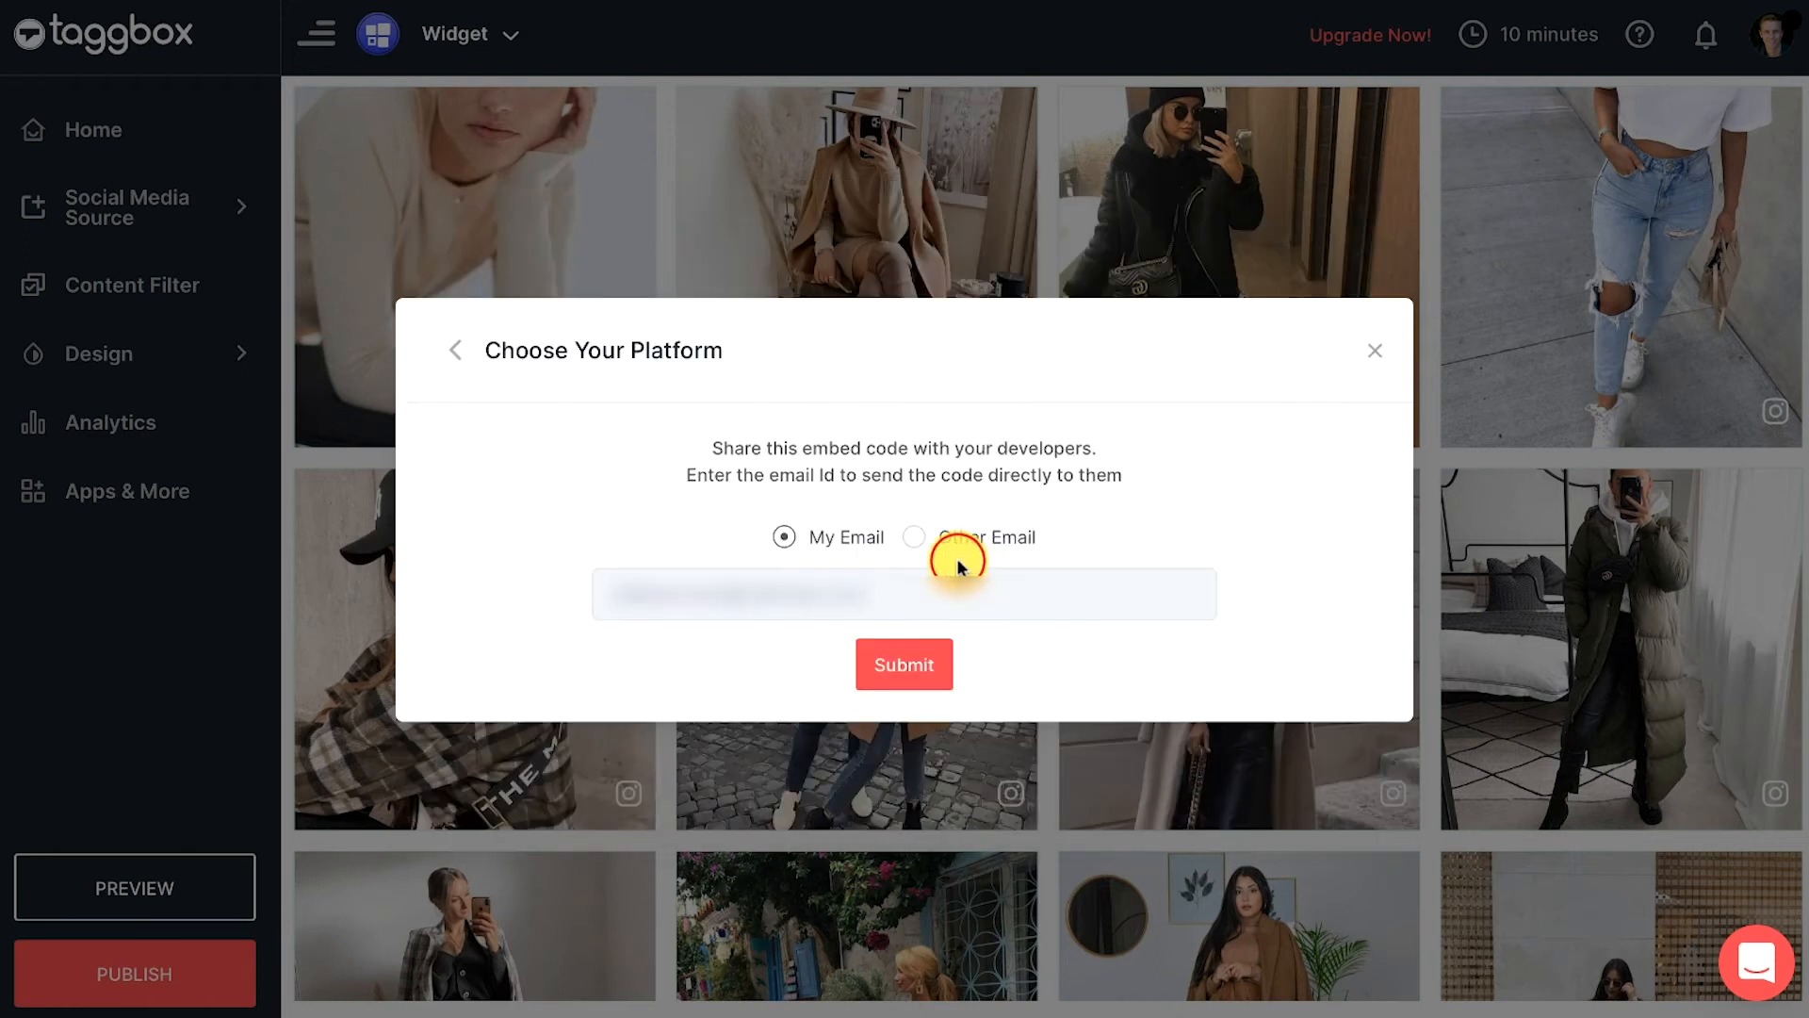
mouse_move(922, 626)
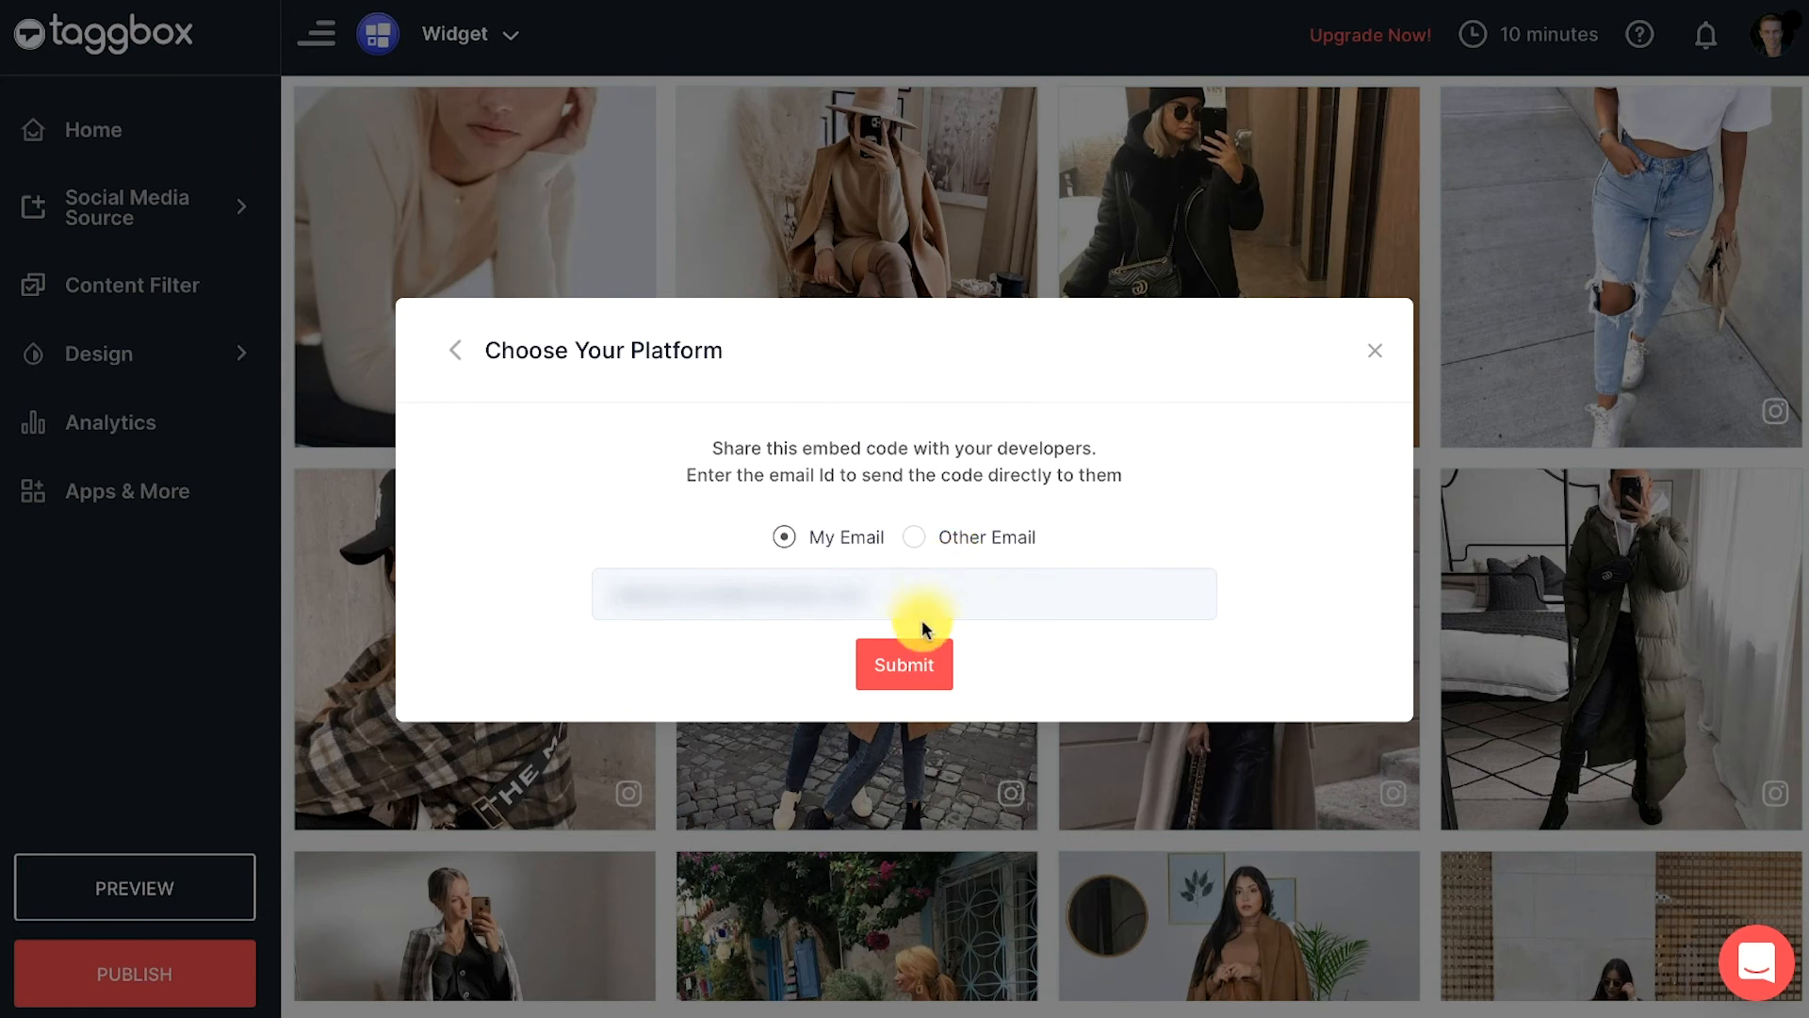
left_click(898, 666)
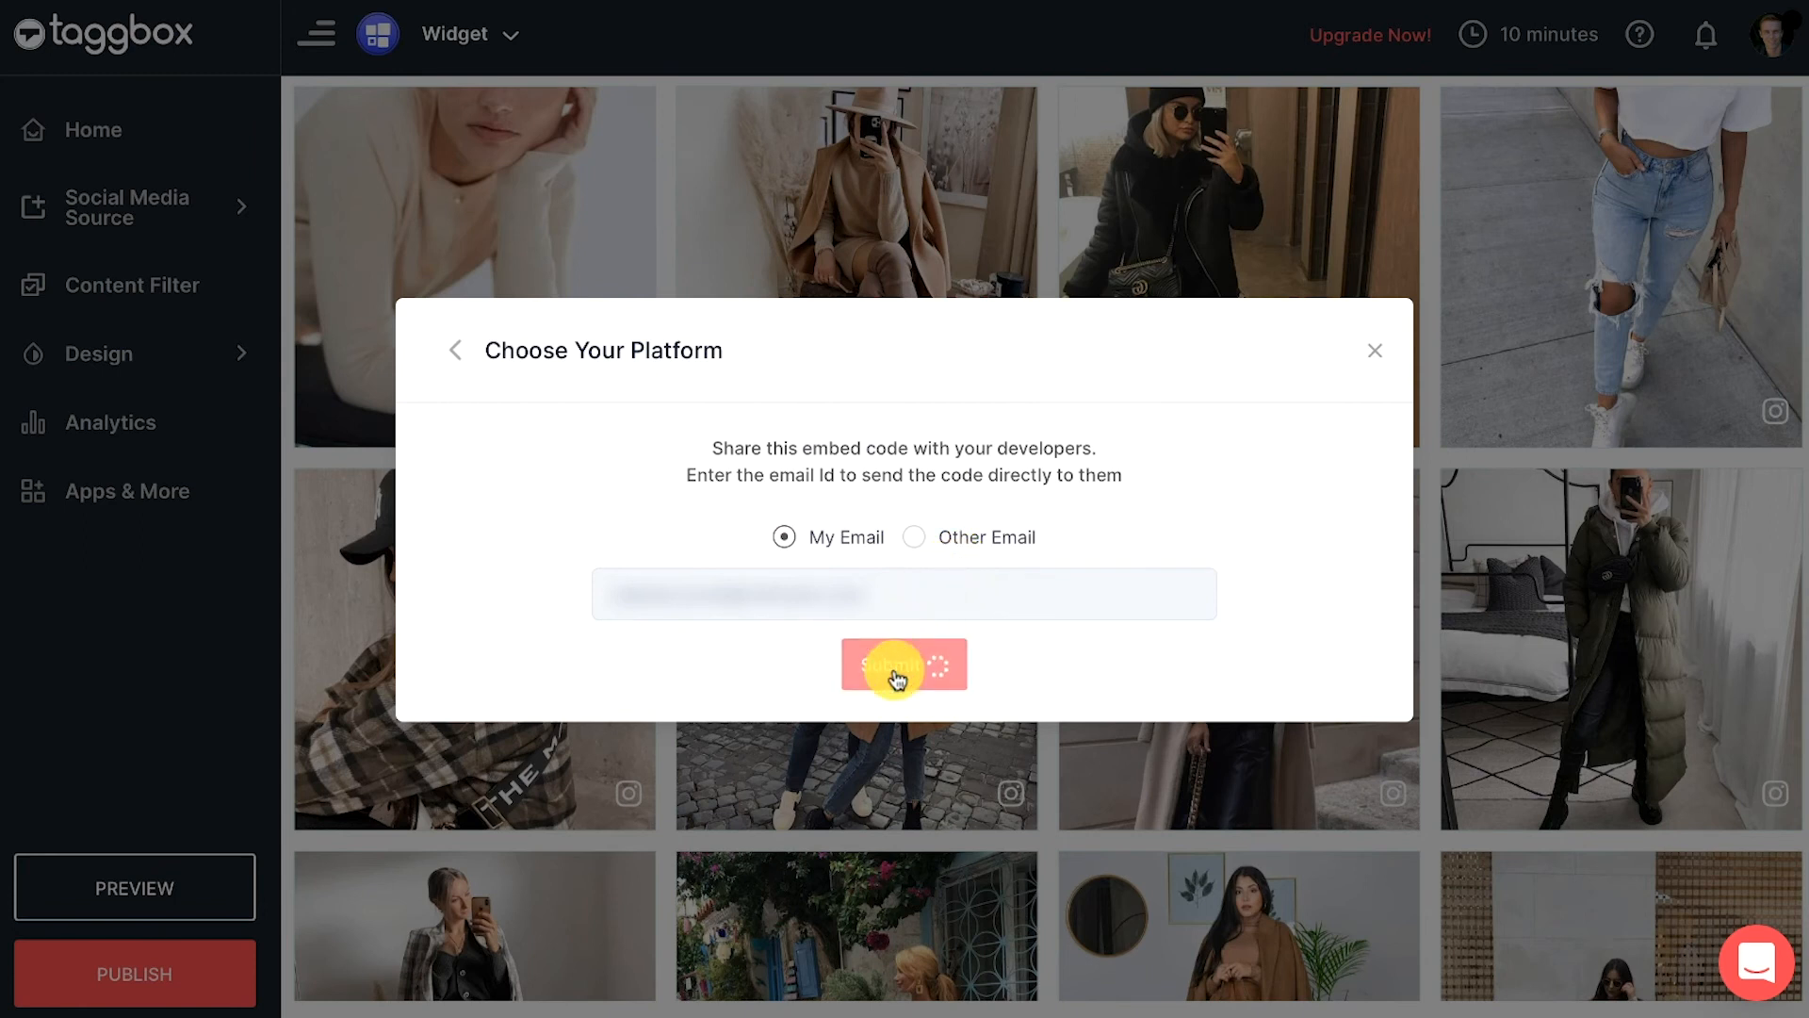
left_click(903, 664)
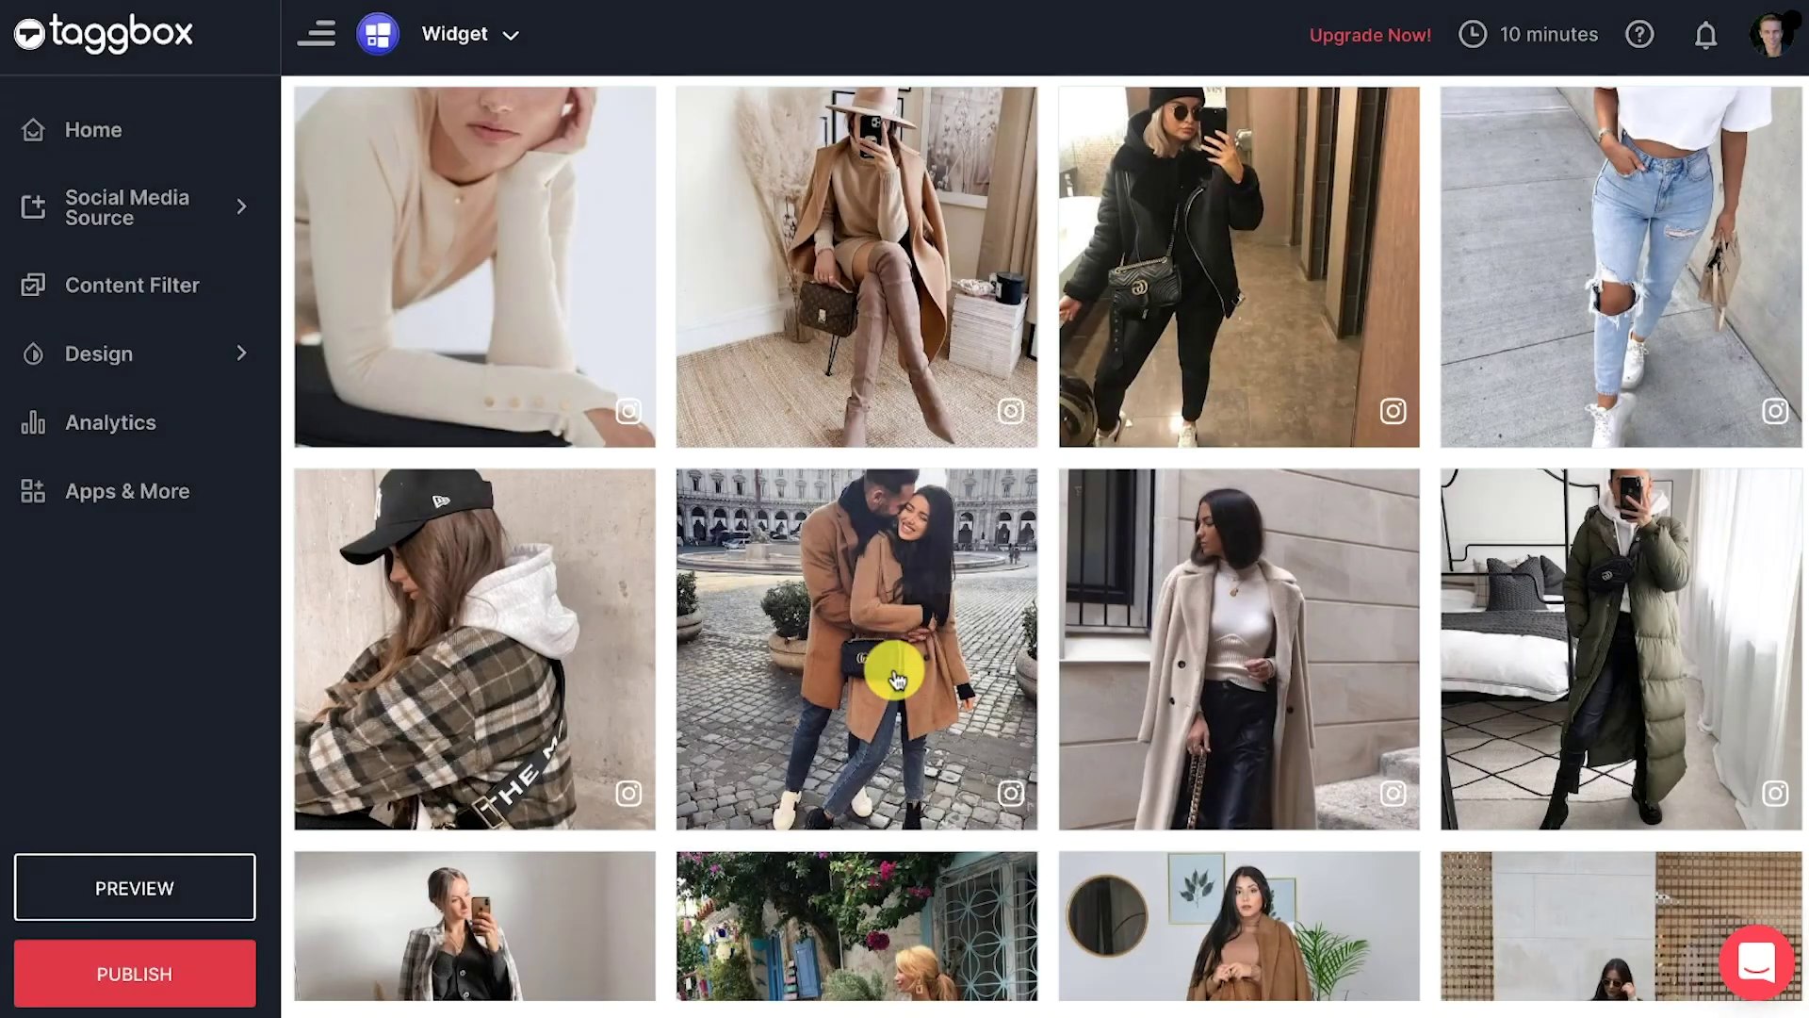